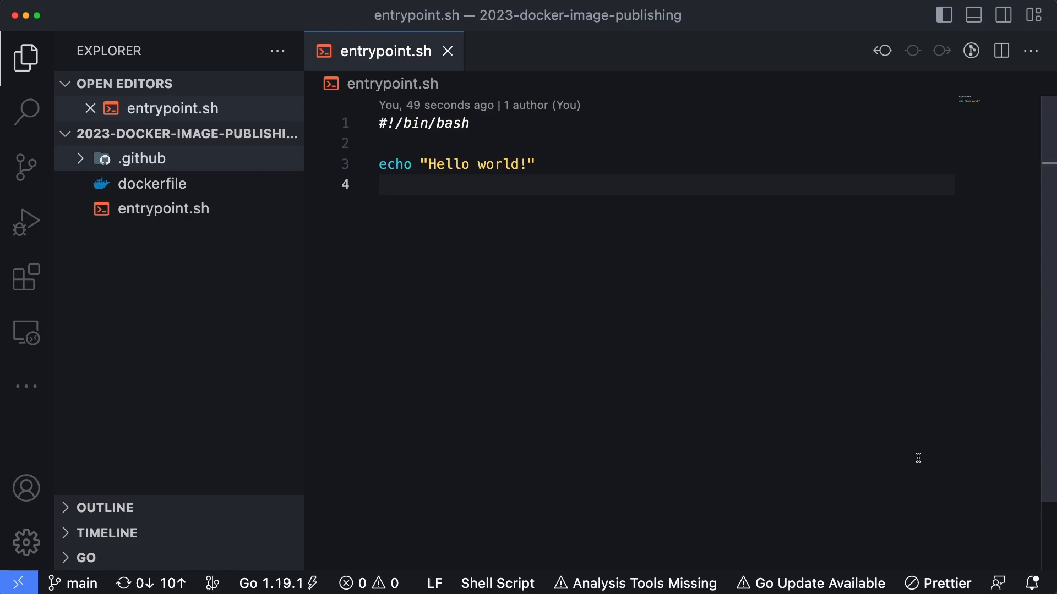
{"action": "mouse_move", "coordinate": [876, 410]}
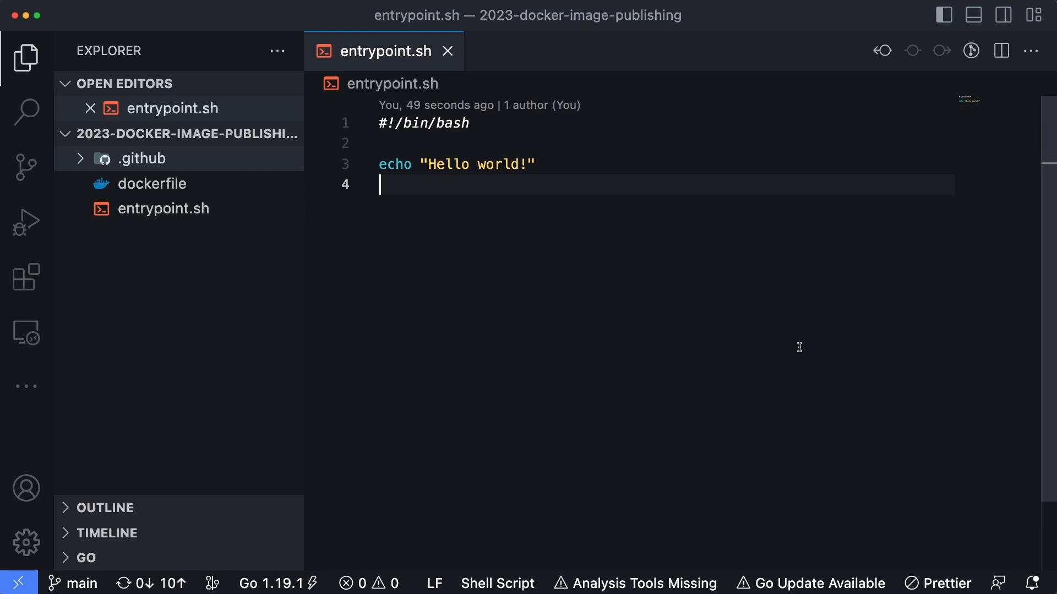
{"action": "mouse_move", "coordinate": [366, 265]}
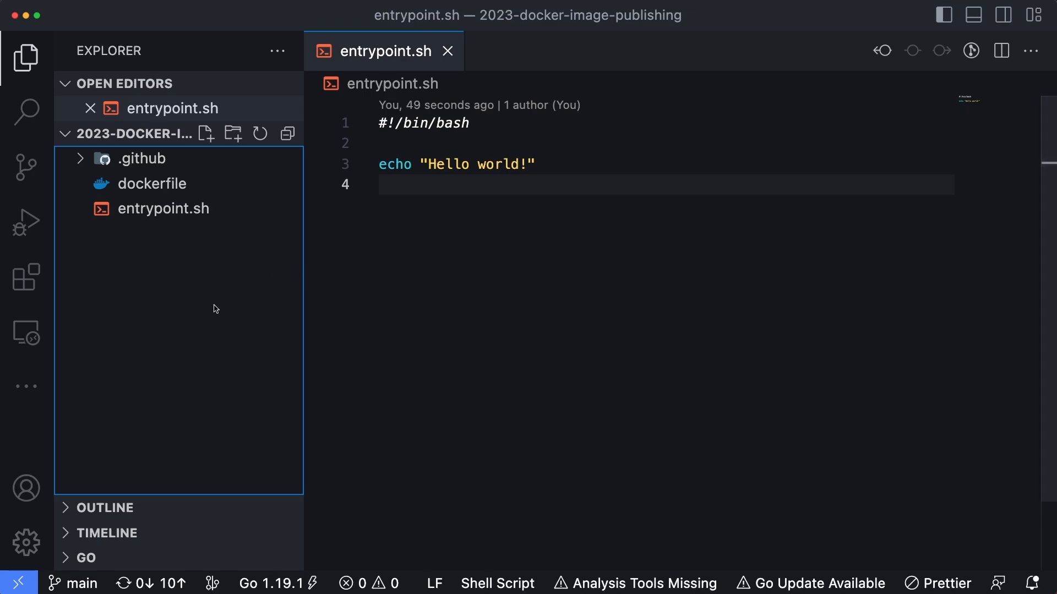
- Create a new file named makefile in the project folder
{"action": "left_click", "coordinate": [206, 133]}
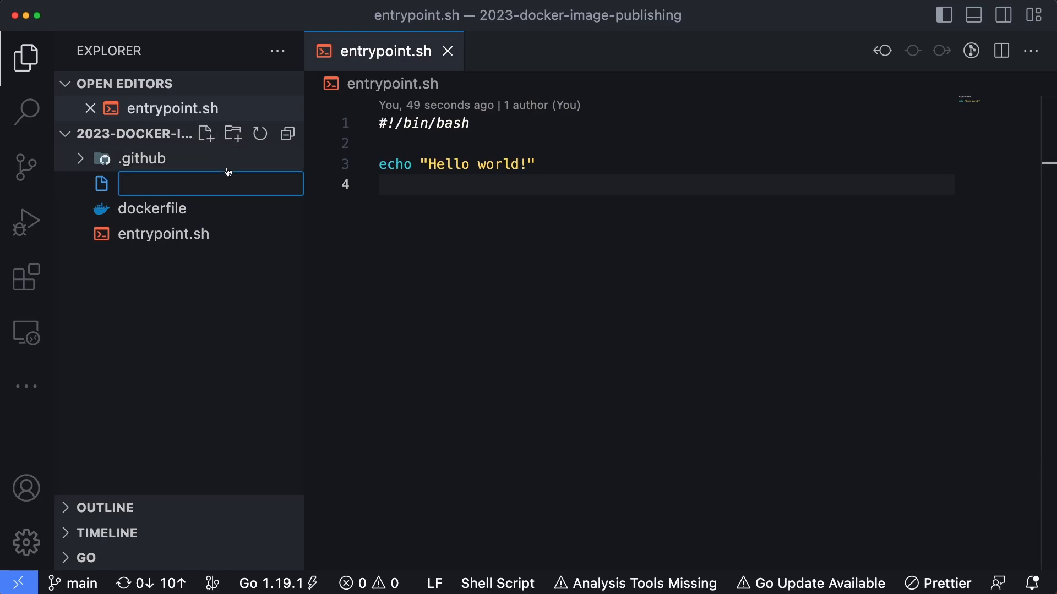
{"action": "type", "text": "makefile"}
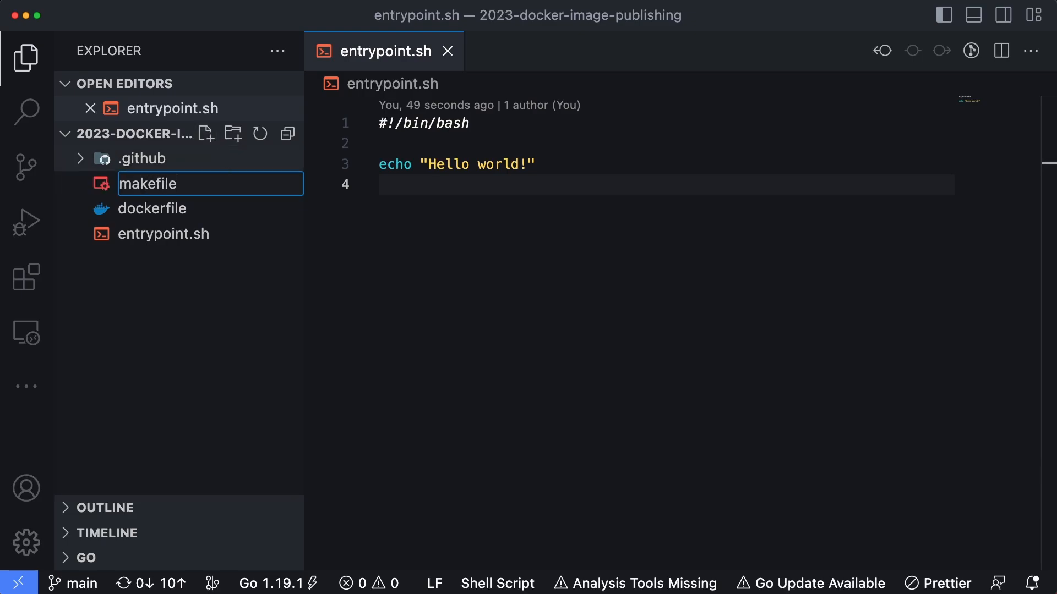
{"action": "key", "text": "enter"}
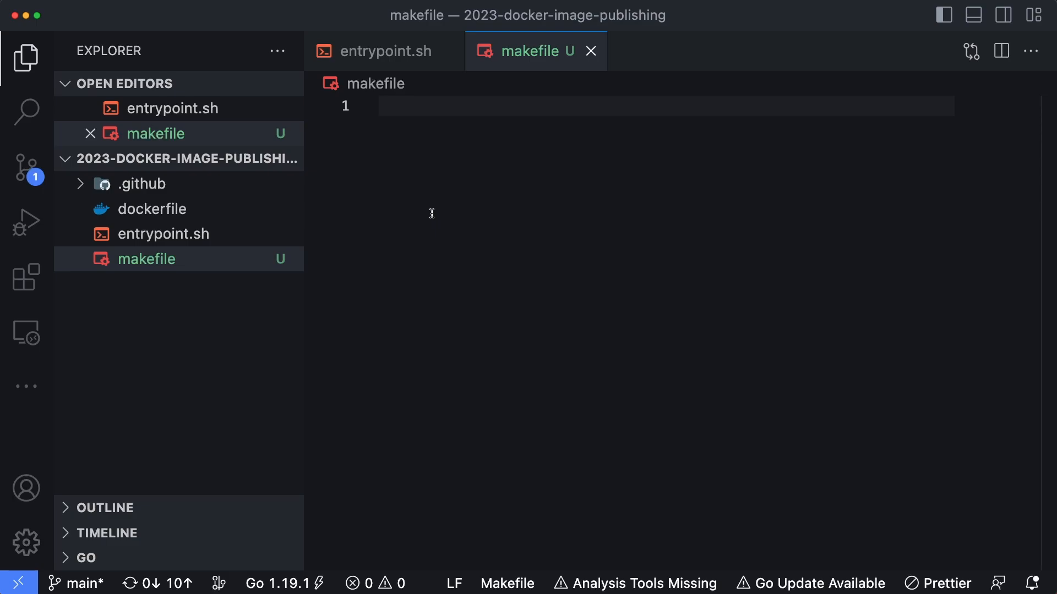
- Write a hello: target that starts an echo "hello world!" line
{"action": "type", "text": "hel"}
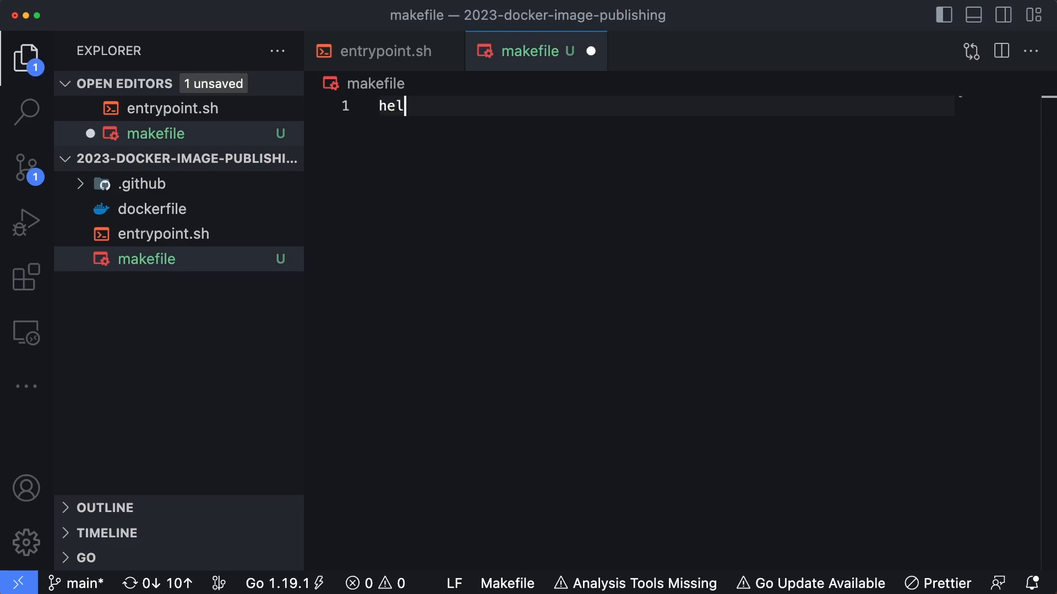
{"action": "type", "text": "lo:"}
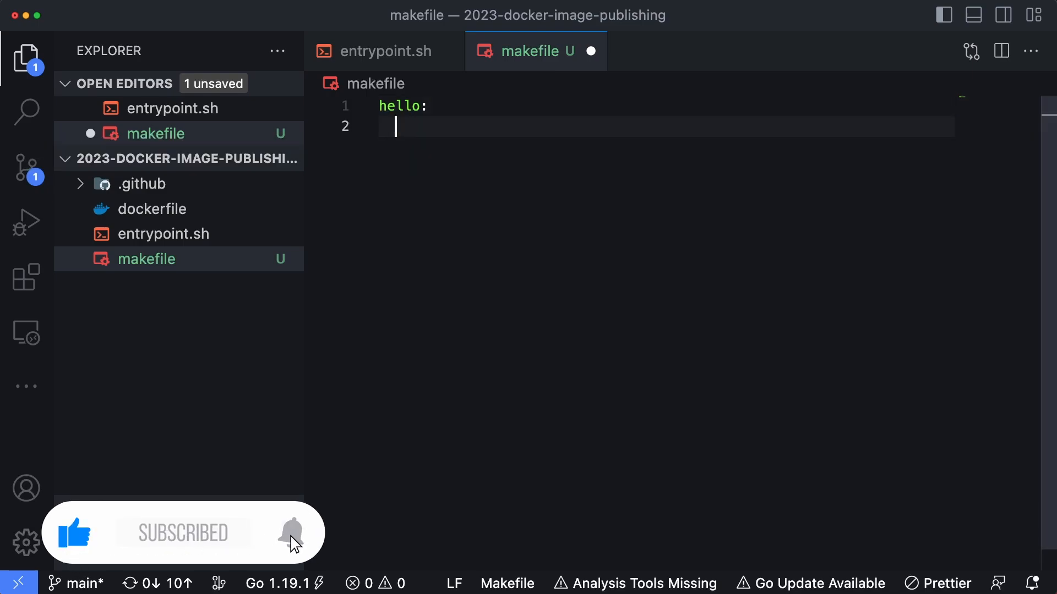
{"action": "type", "text": "echo \"hello world!"}
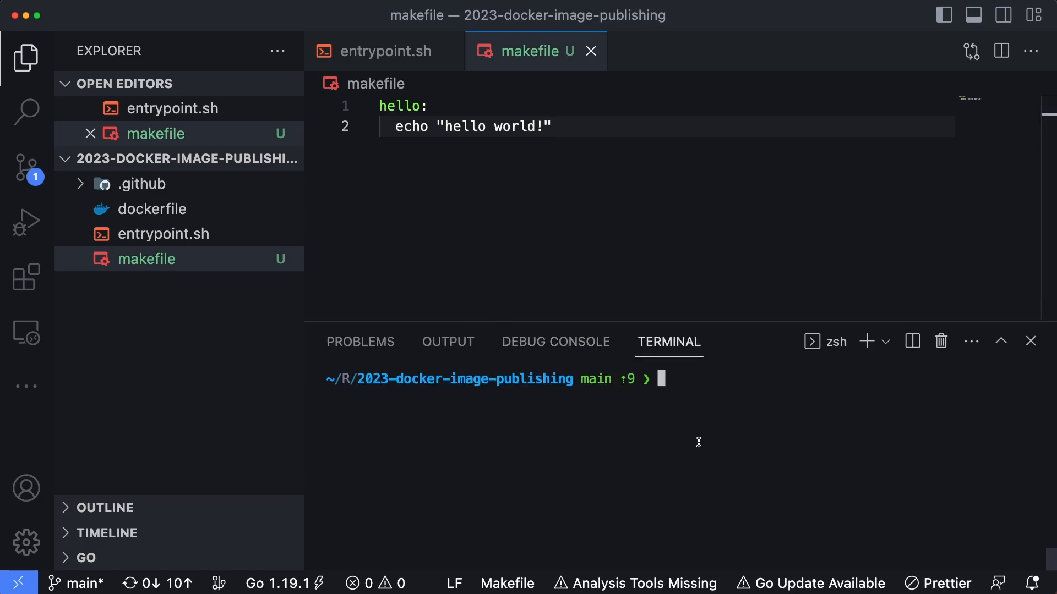
- Run make hello in the terminal so it prints "hello world!"
{"action": "type", "text": "make hello"}
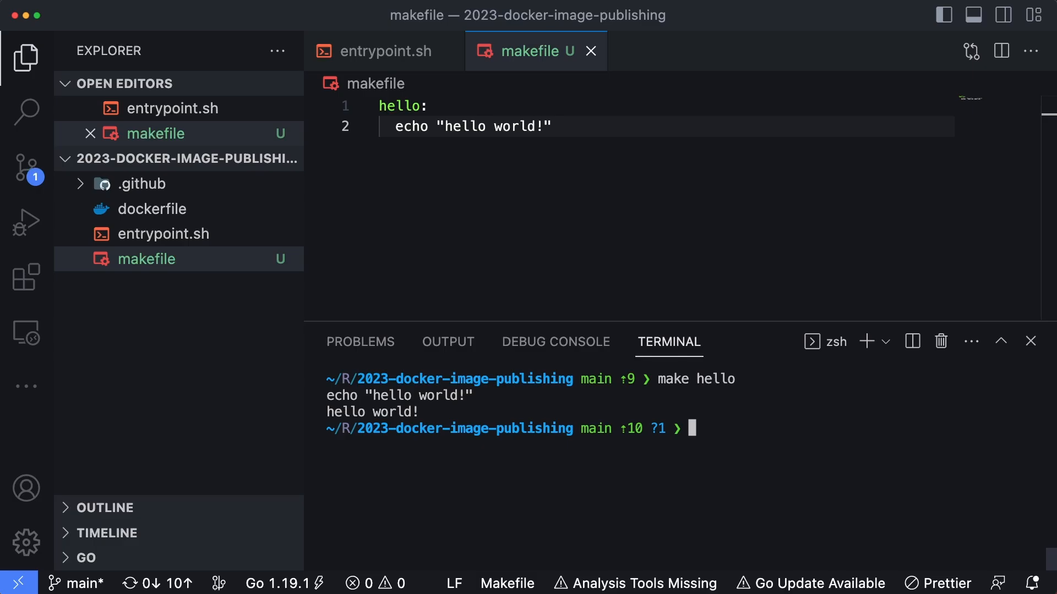
{"action": "mouse_move", "coordinate": [463, 453]}
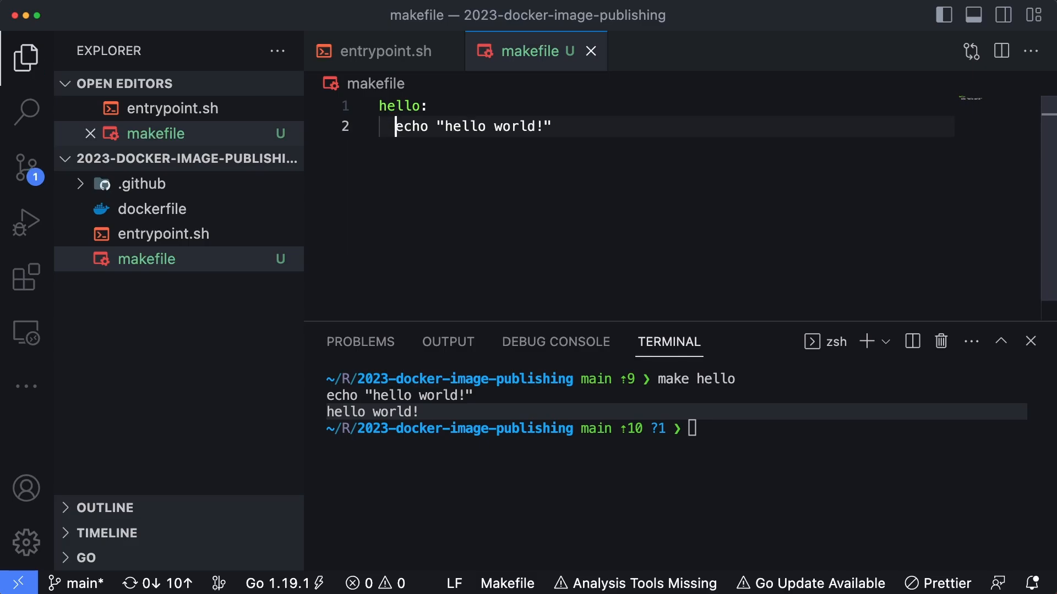
- Define NAME="Brian" on a new line above the hello target
{"action": "key", "text": "Enter"}
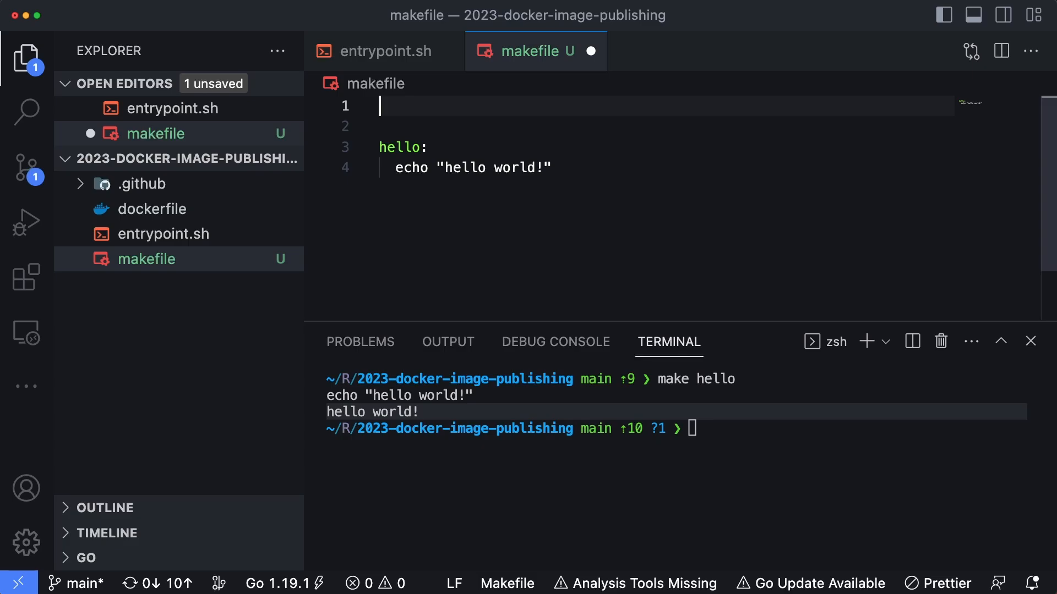
{"action": "type", "text": "NAME"}
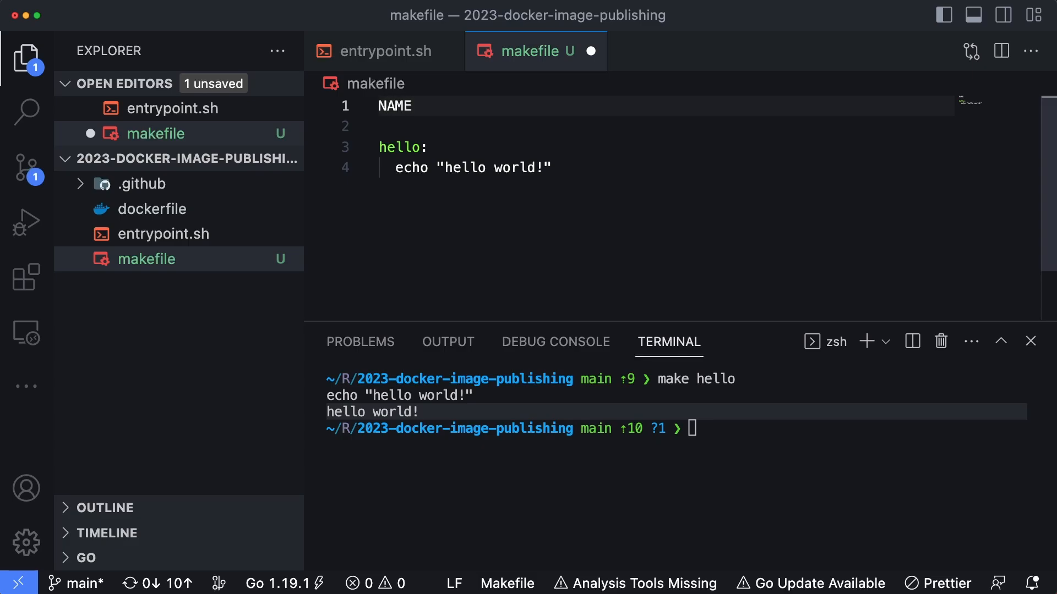
{"action": "type", "text": "=\"Brian\""}
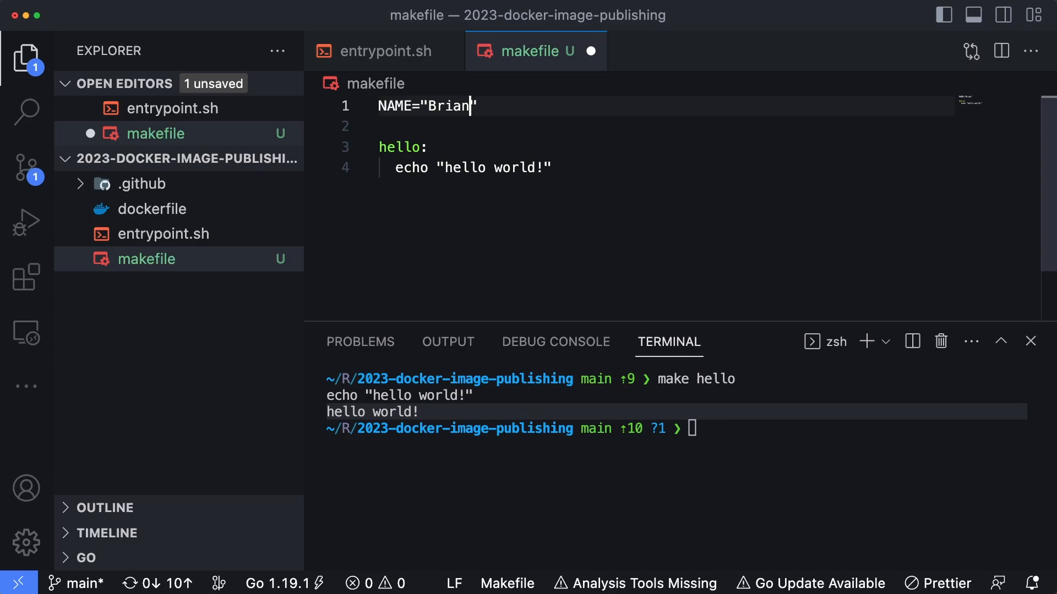
- Replace world with ${NAME} in the echo and run make hello to print "hello Brian!"
{"action": "double_click", "coordinate": [513, 167]}
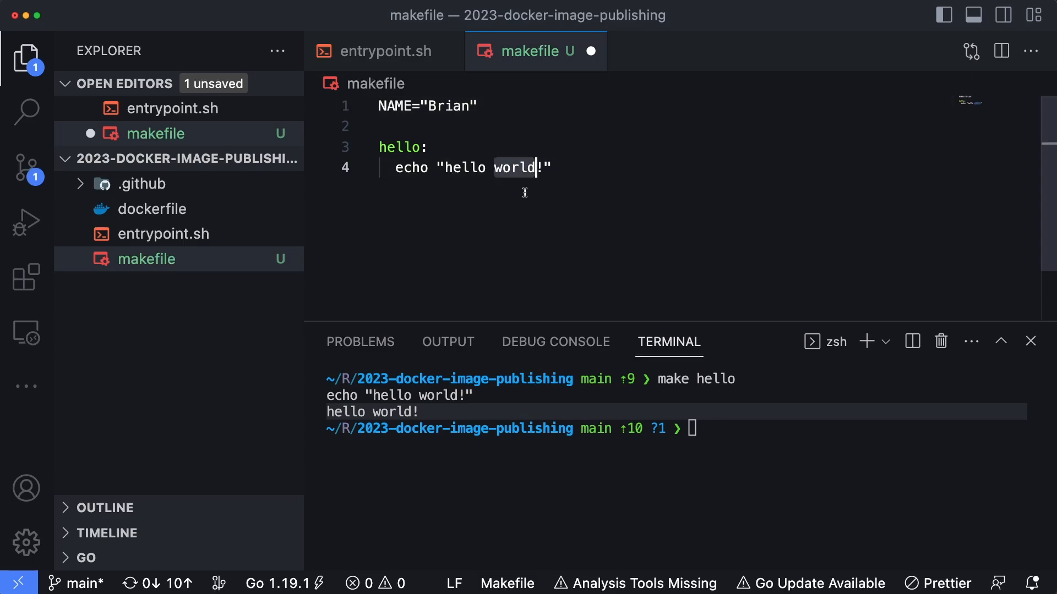
{"action": "type", "text": "$"}
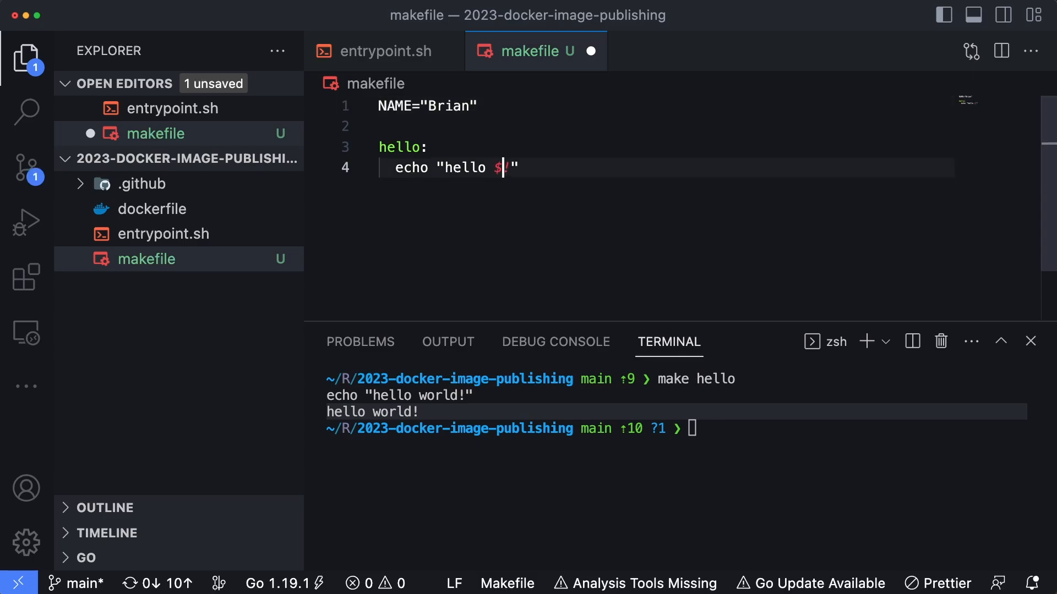
{"action": "type", "text": "{NA"}
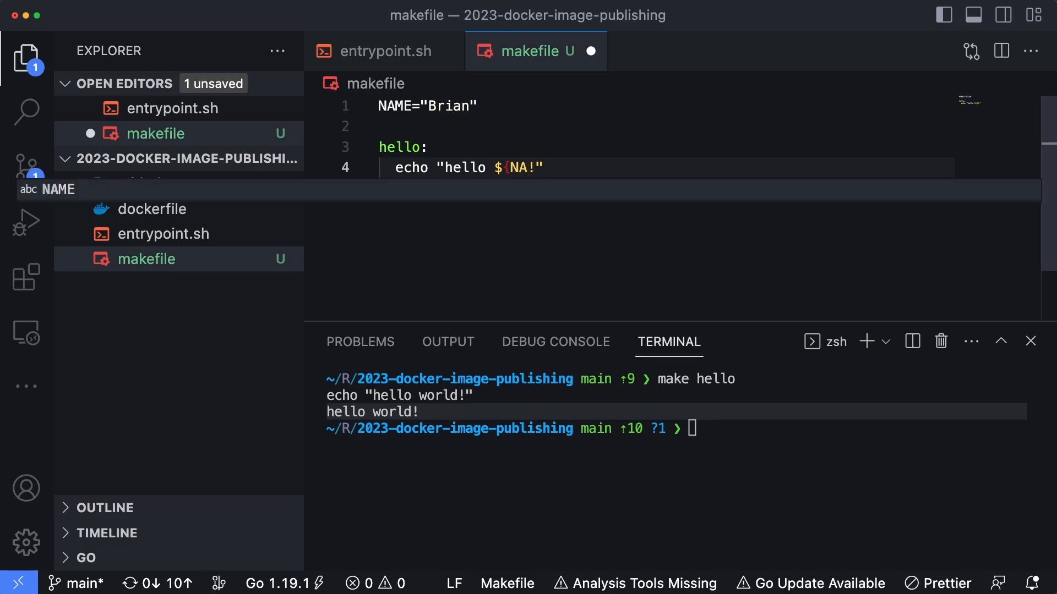
{"action": "type", "text": "ME"}
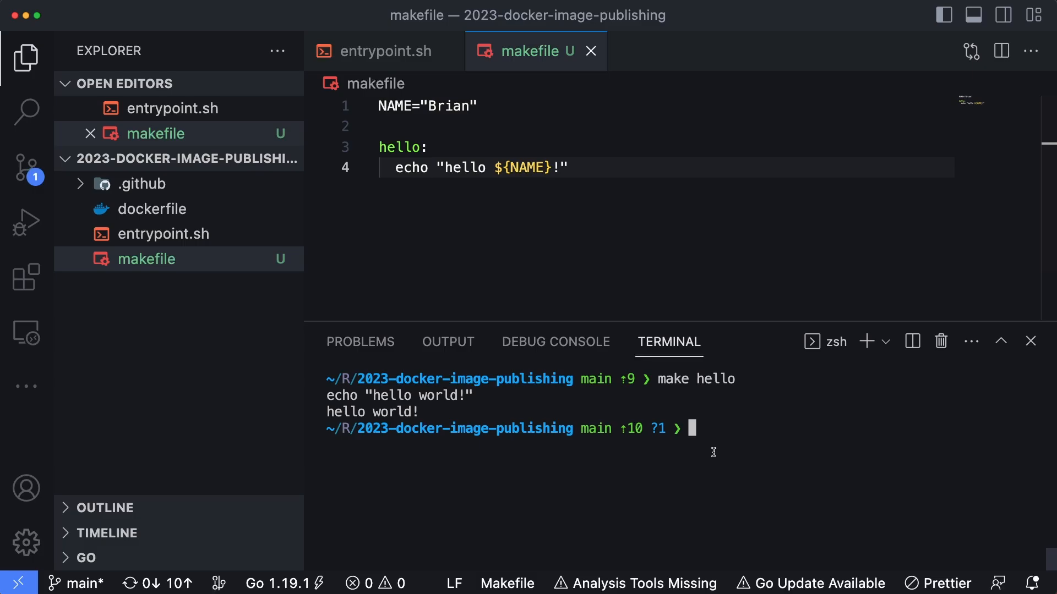
{"action": "type", "text": "make hello"}
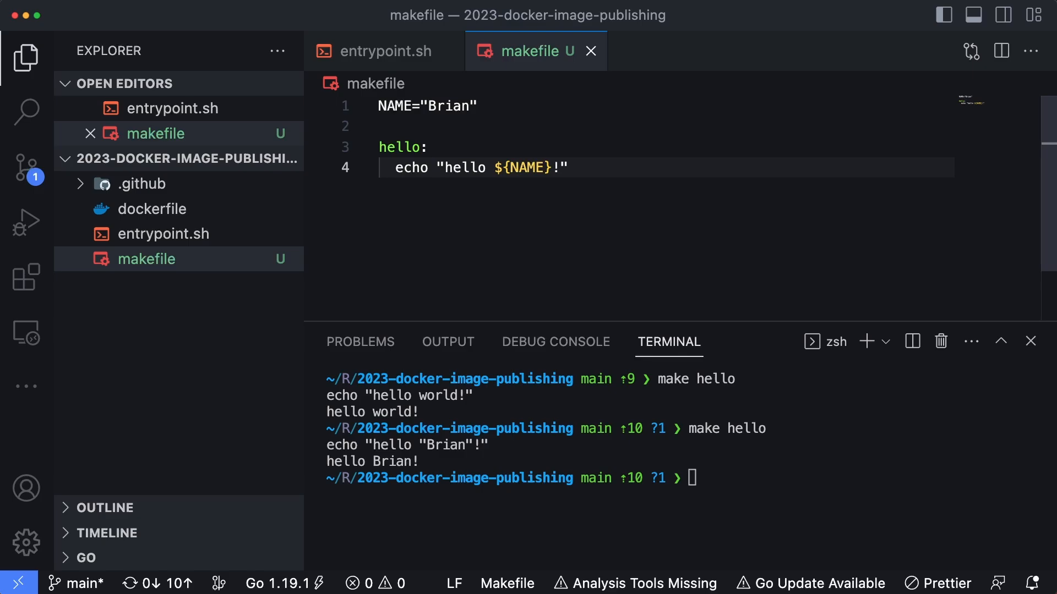
- Add a world target echoing "this is a chained command" and run make world
{"action": "key", "text": "Enter"}
{"action": "type", "text": "world:"}
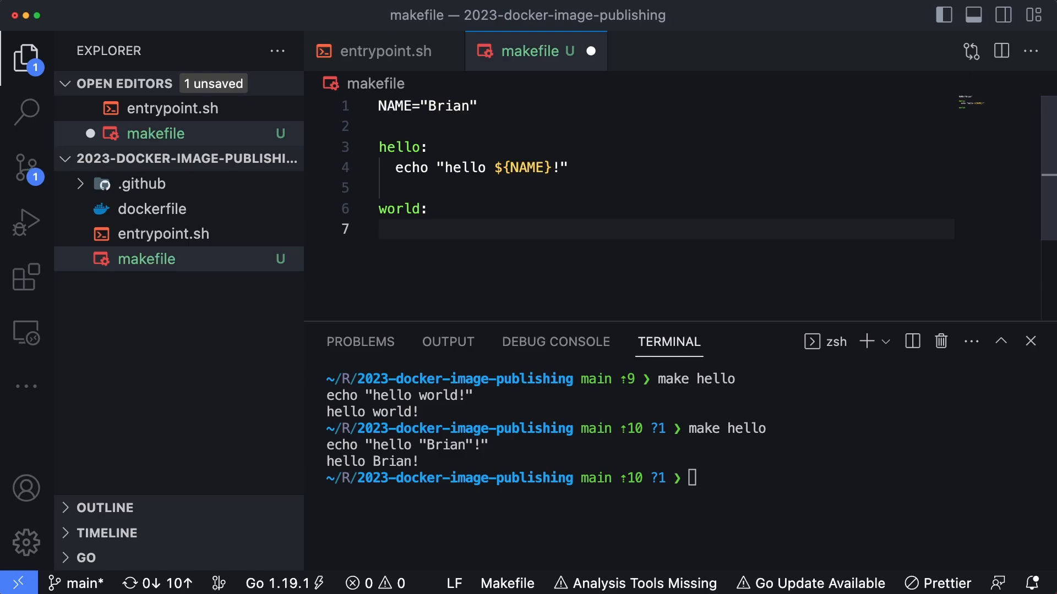
{"action": "type", "text": "echo \""}
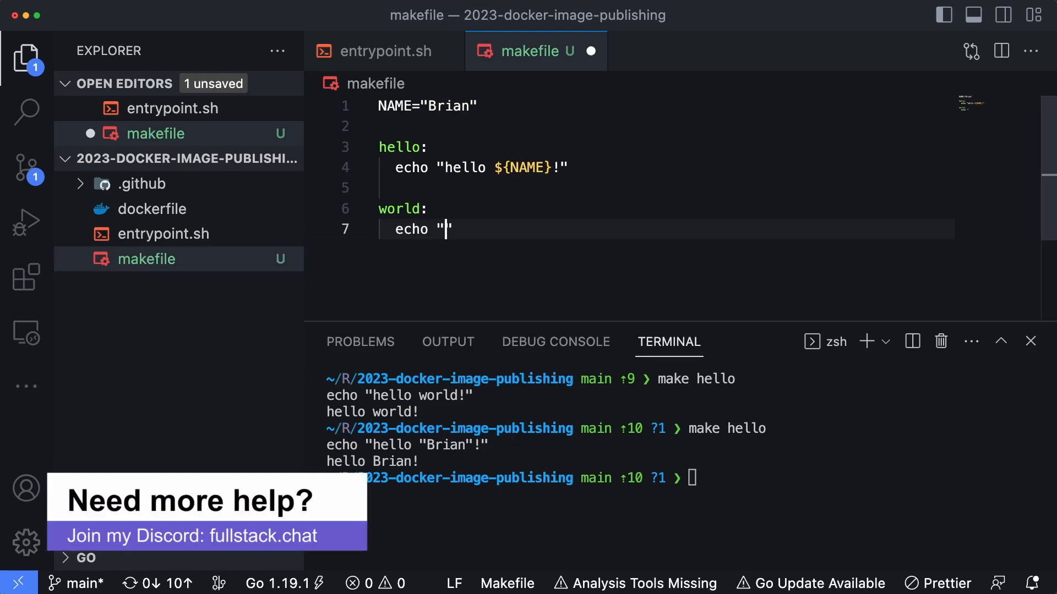
{"action": "type", "text": "this is a chained"}
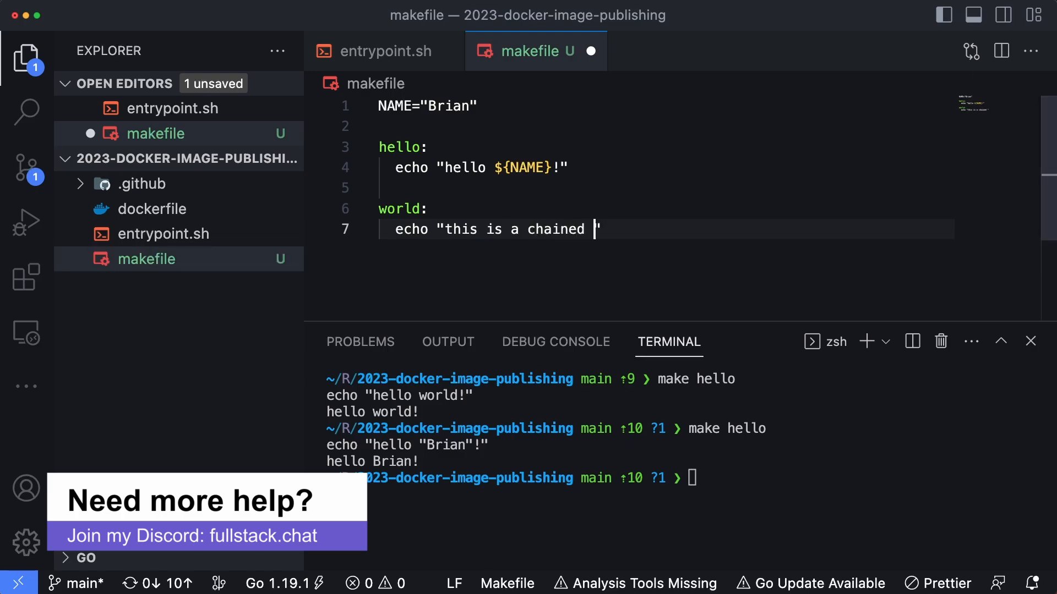
{"action": "type", "text": "command"}
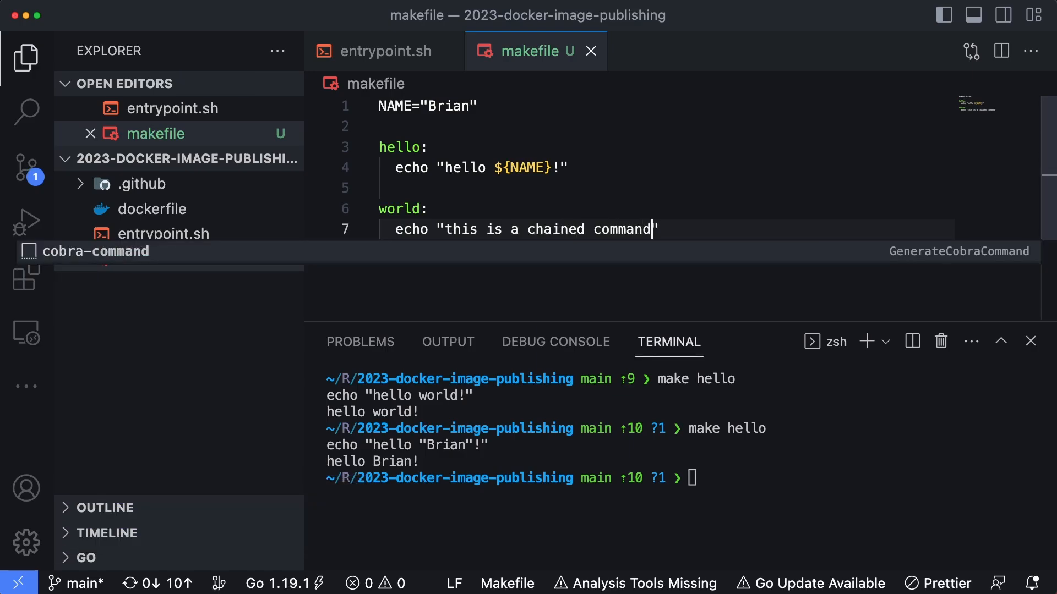
{"action": "type", "text": "make world"}
{"action": "left_click", "coordinate": [666, 209]}
{"action": "type", "text": " hello"}
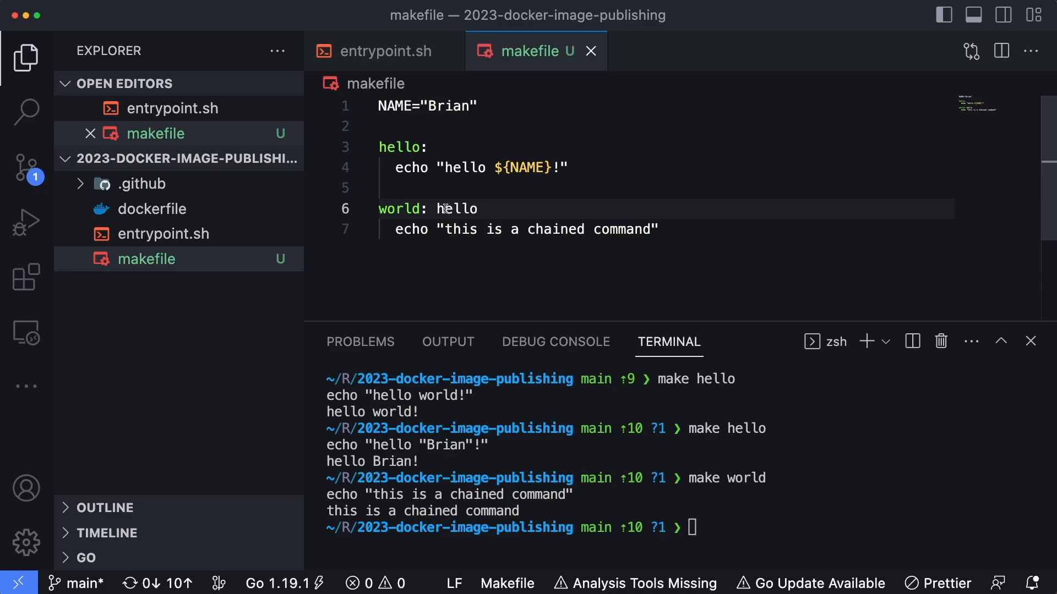
- Make world depend on hello so "hello Brian!" prints before the chained message
{"action": "double_click", "coordinate": [398, 209]}
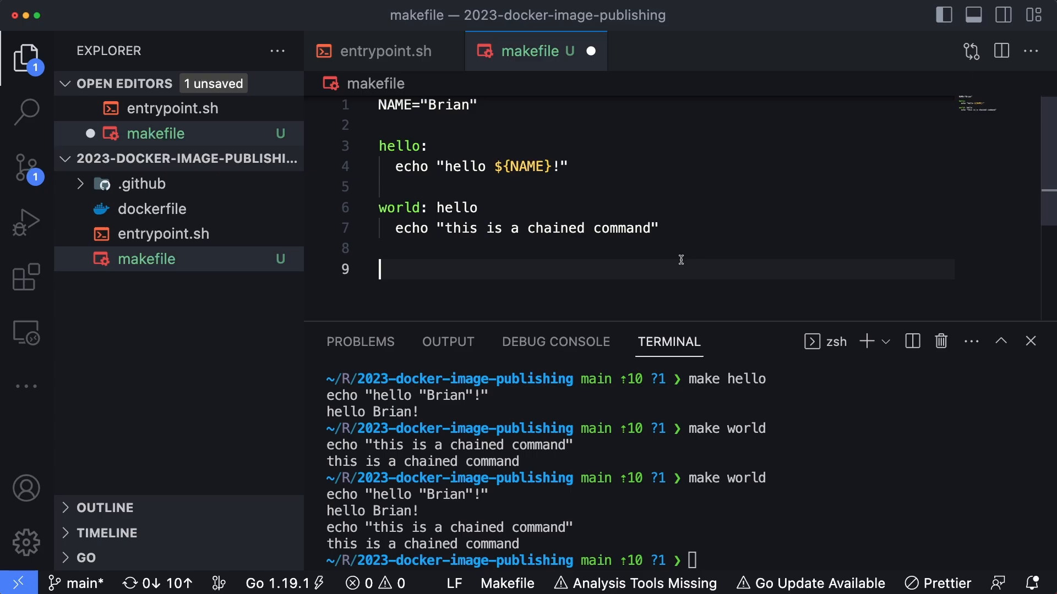
- Add a build target running docker build . -t brianmm02/hello-docker-hub:latest
{"action": "type", "text": "build:"}
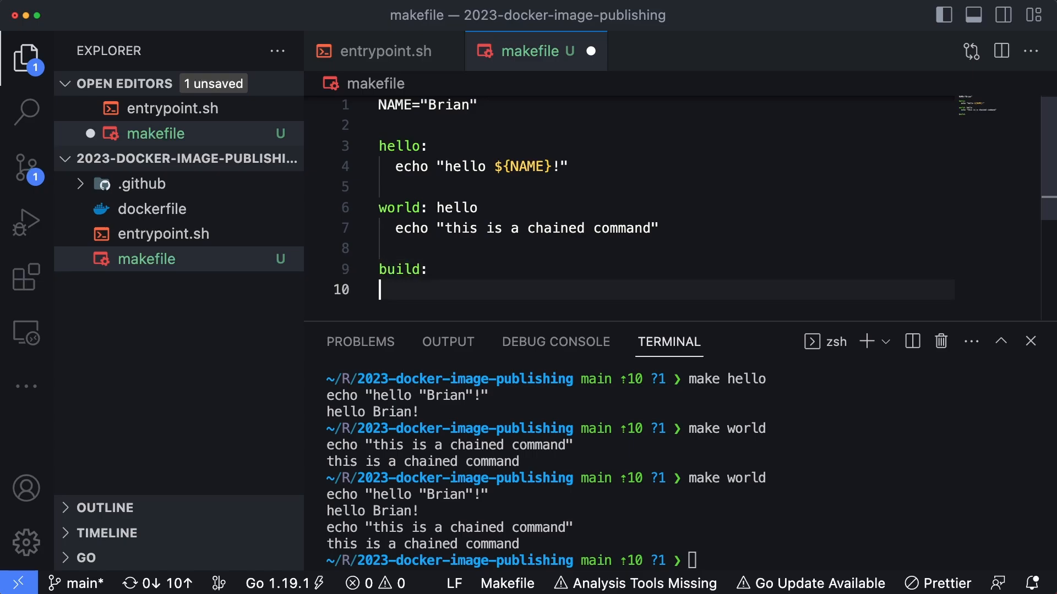
{"action": "type", "text": "docker build"}
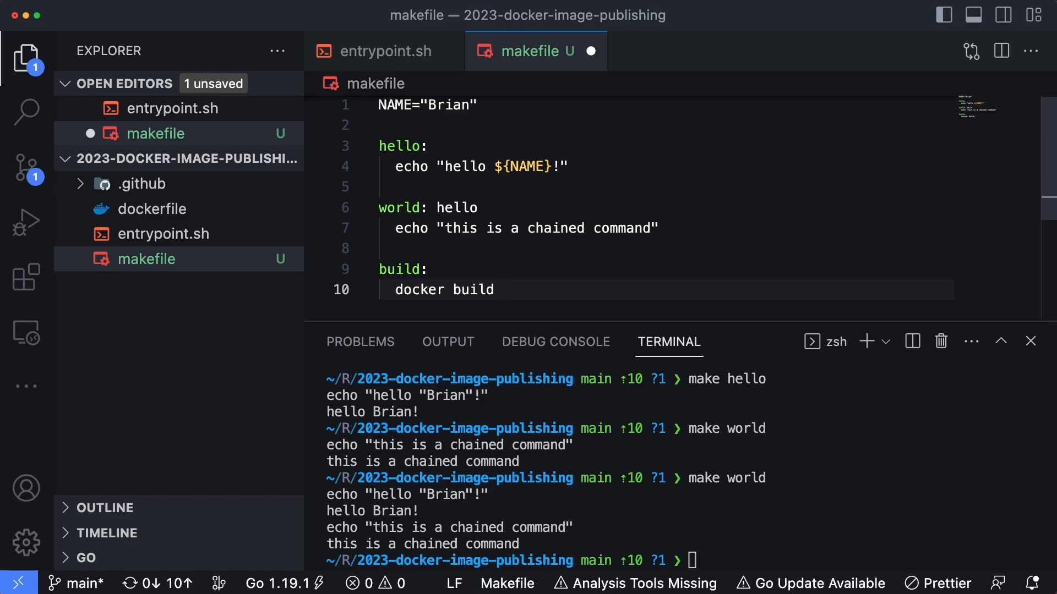
{"action": "type", "text": "brianmm02"}
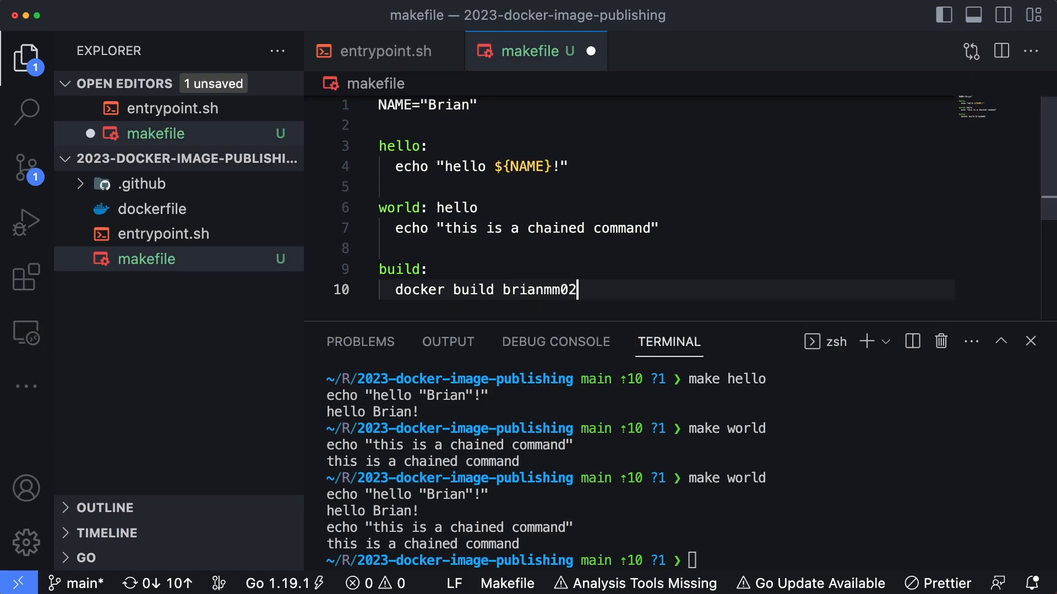
{"action": "type", "text": "/"}
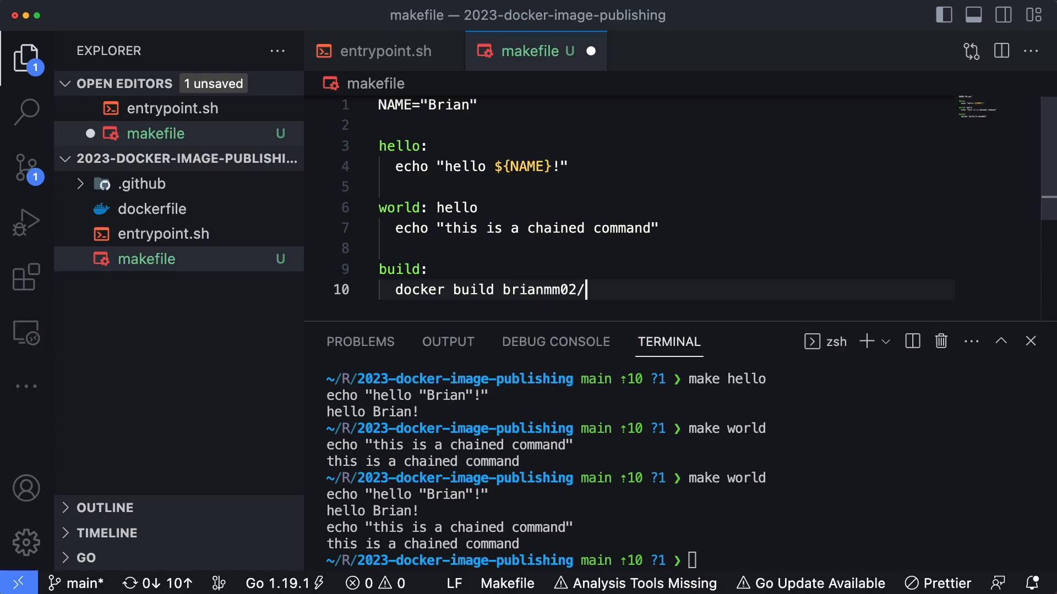
{"action": "type", "text": "hello-docker-h"}
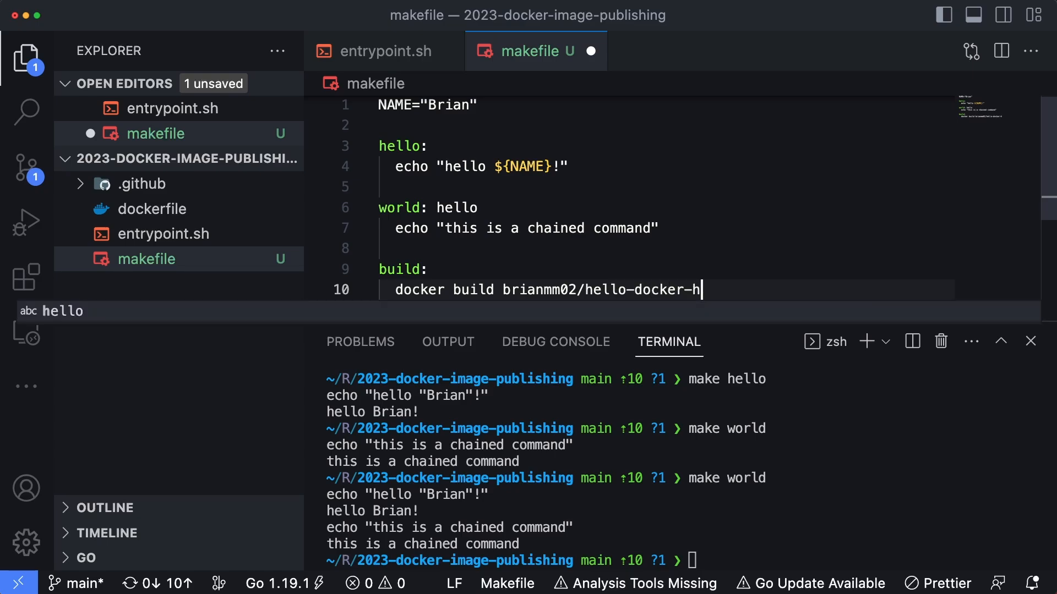
{"action": "type", "text": "ub:latest"}
{"action": "left_click", "coordinate": [683, 560]}
{"action": "type", "text": "make build"}
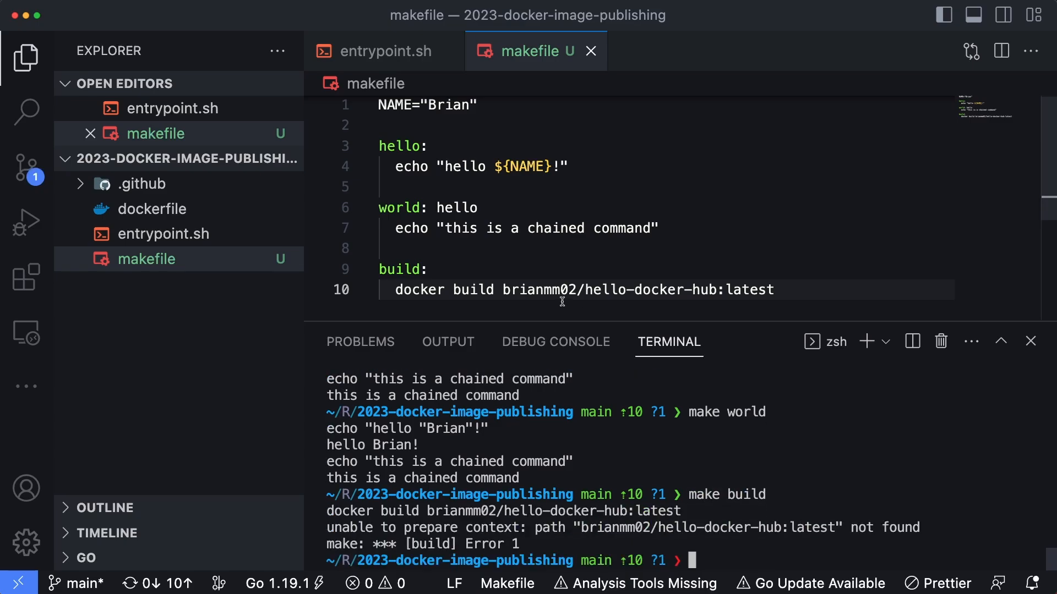
{"action": "type", "text": ". -t"}
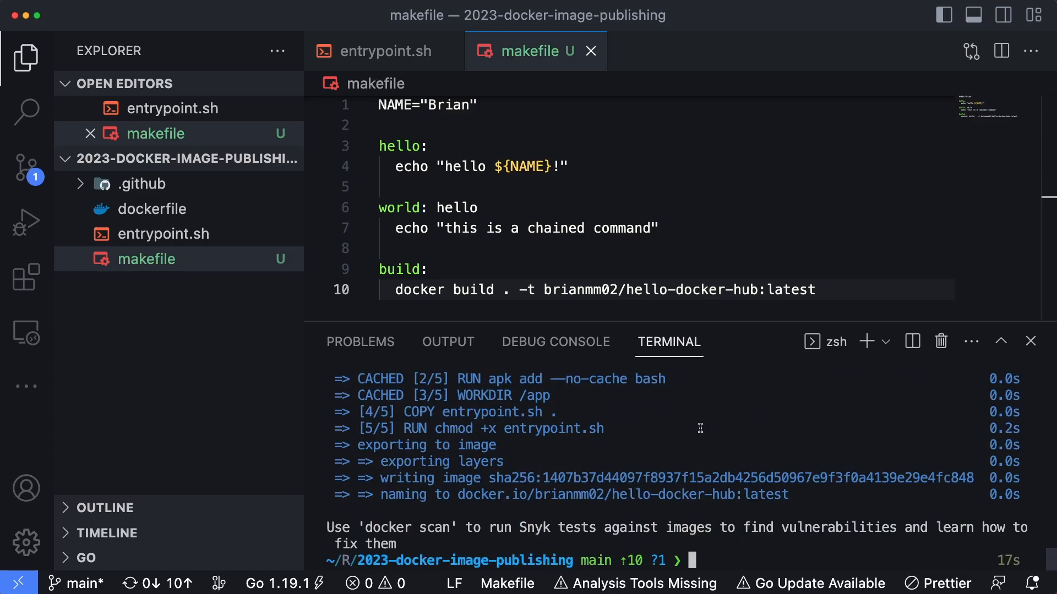
{"action": "mouse_move", "coordinate": [549, 201]}
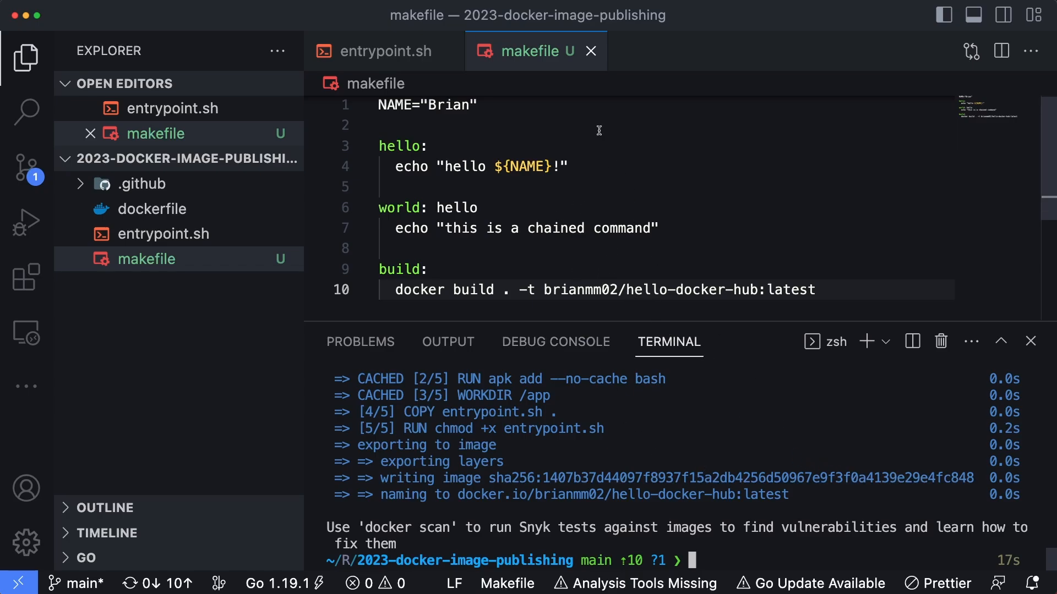
- Define IMAGE=brianmm02/hello-docker-hub and TAG=latest on new lines below NAME
{"action": "key", "text": "enter"}
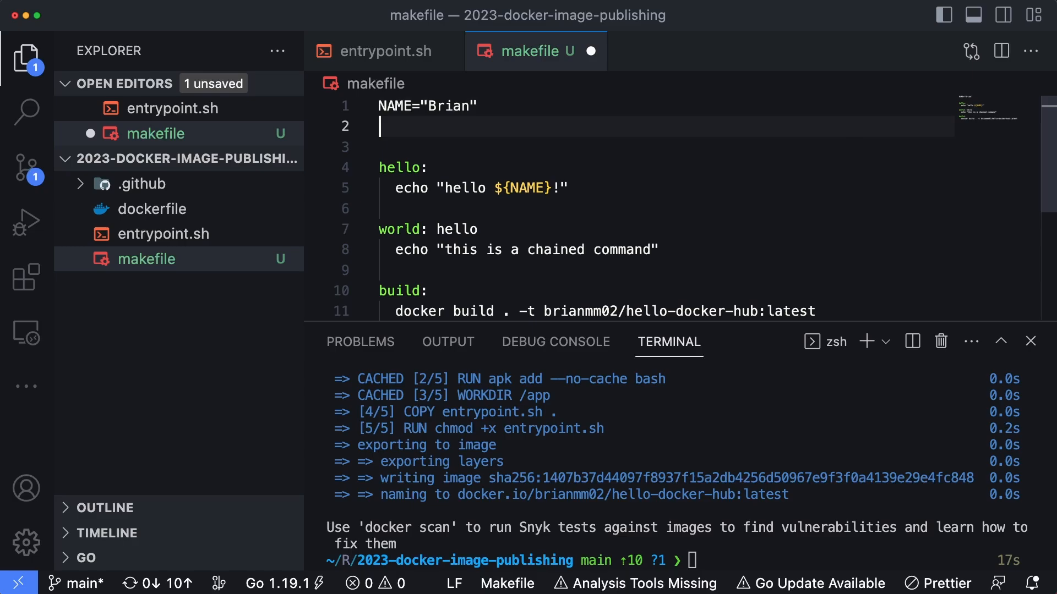
{"action": "type", "text": "IMAE"}
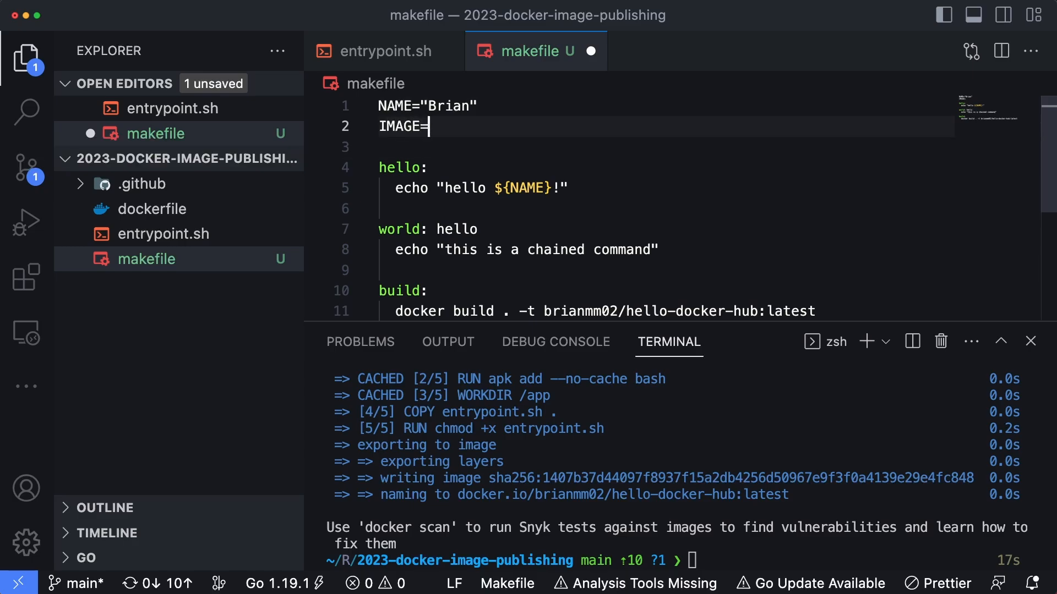
{"action": "type", "text": "brianmm02/h"}
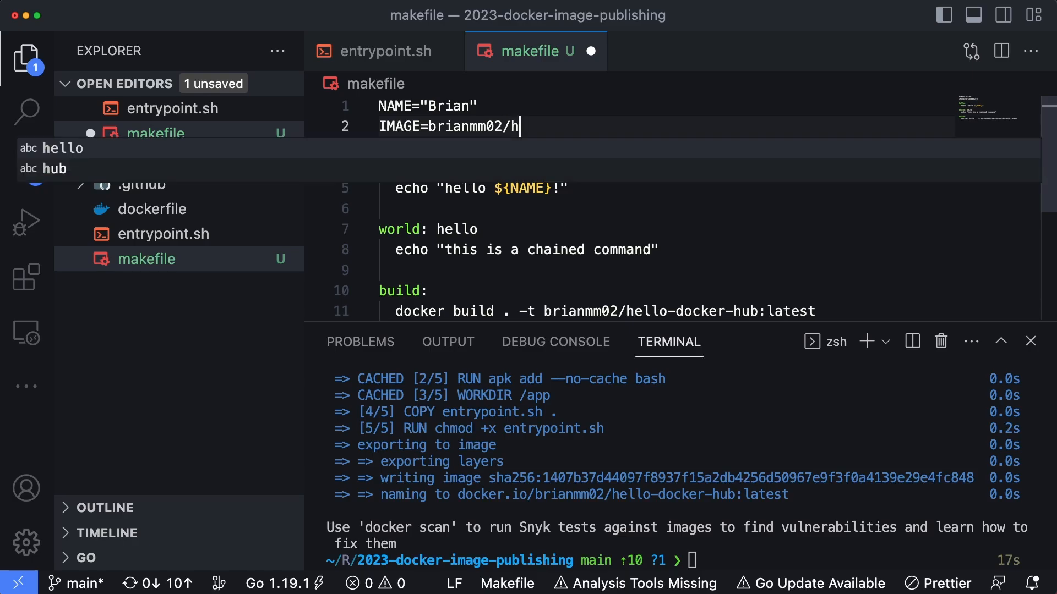
{"action": "type", "text": "d"}
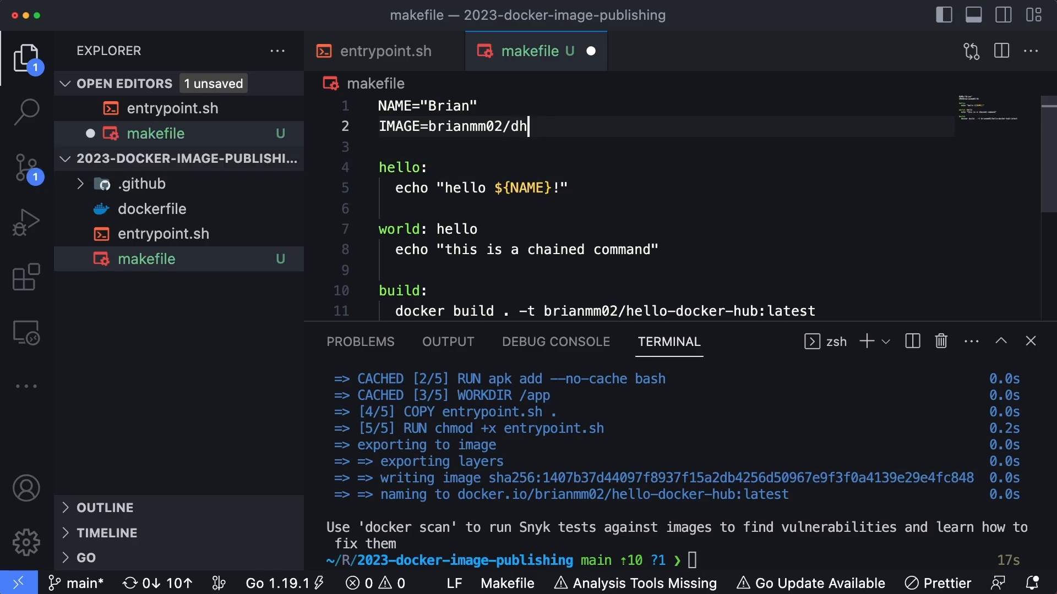
{"action": "type", "text": "ello-docker-hub"}
{"action": "left_click", "coordinate": [666, 147]}
{"action": "type", "text": "TAG"}
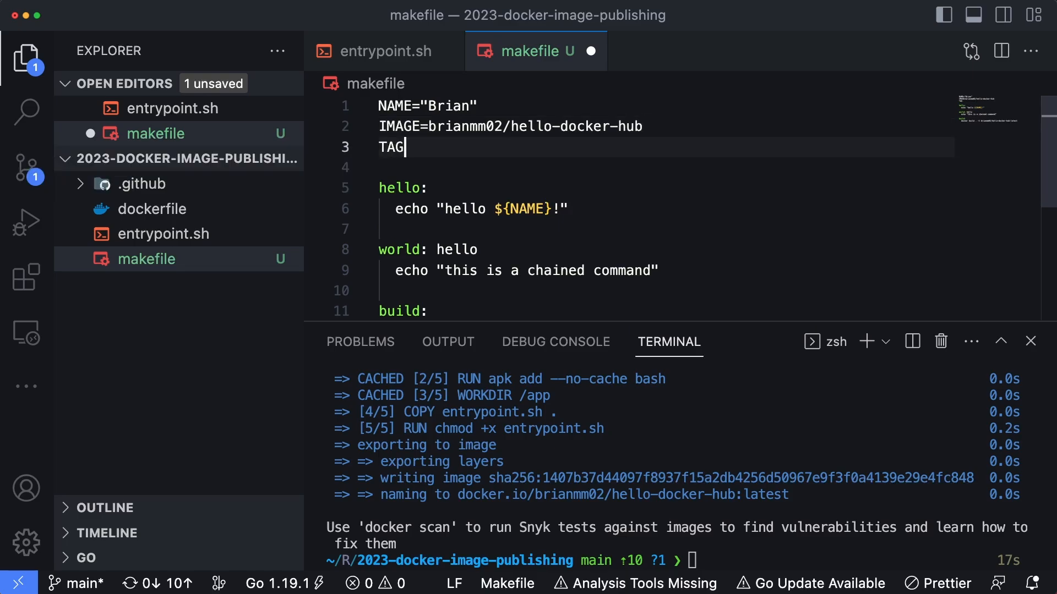
{"action": "type", "text": "=latest"}
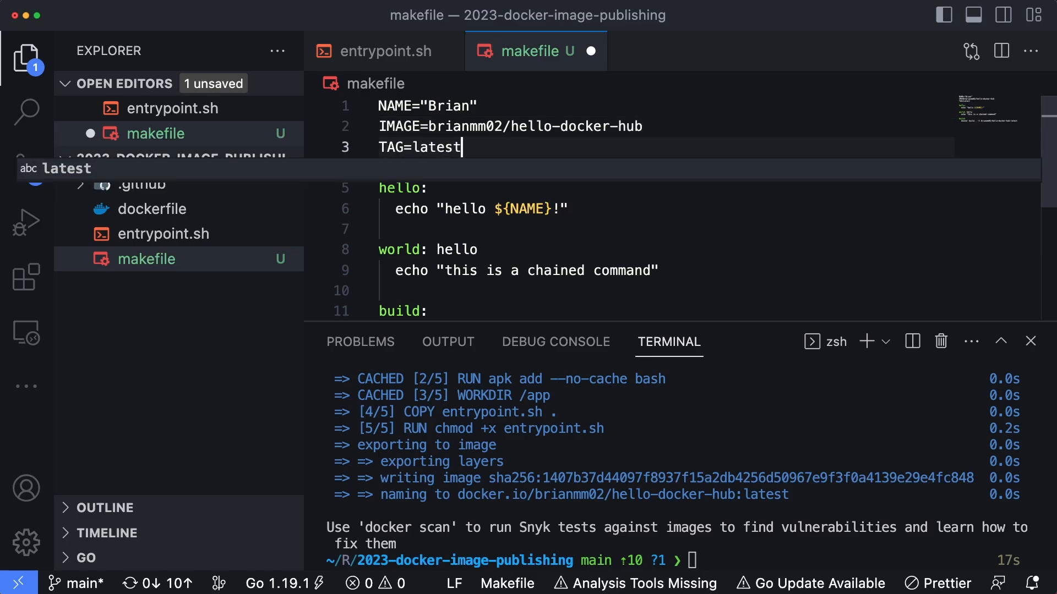
{"action": "scroll", "scroll_direction": "down", "scroll_amount": 3}
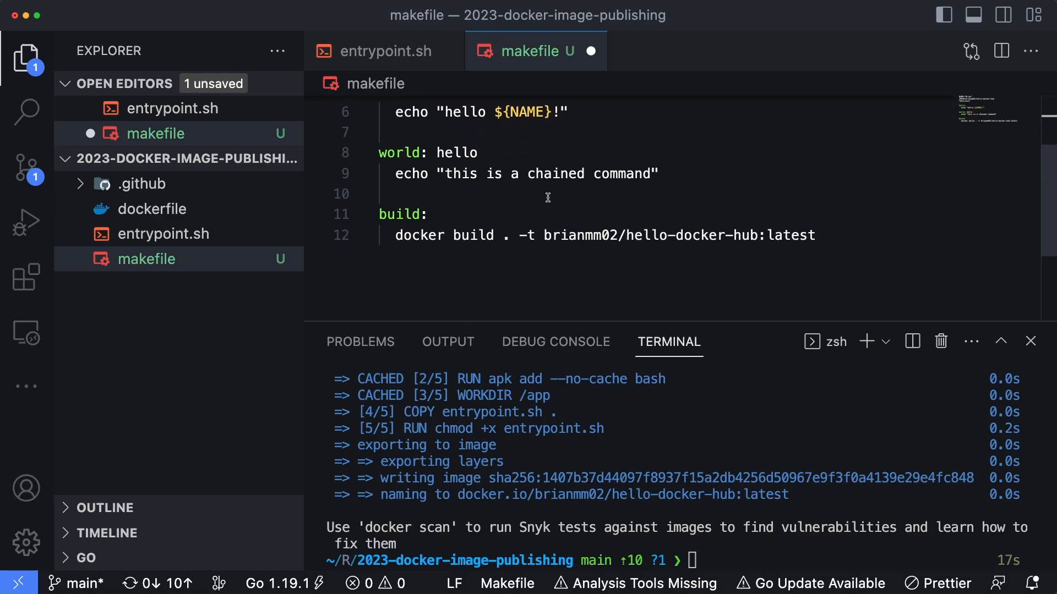
- Replace the hard-coded image tag with "${IMAGE}:${TAG}" and rerun make build
{"action": "double_click", "coordinate": [678, 235]}
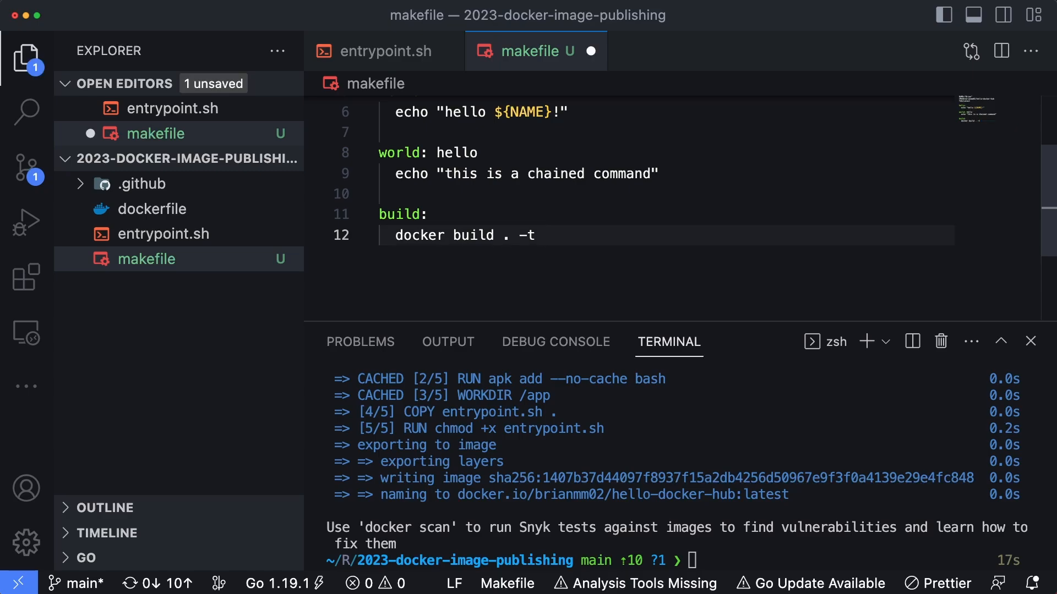
{"action": "type", "text": "\"${IMAGE}\""}
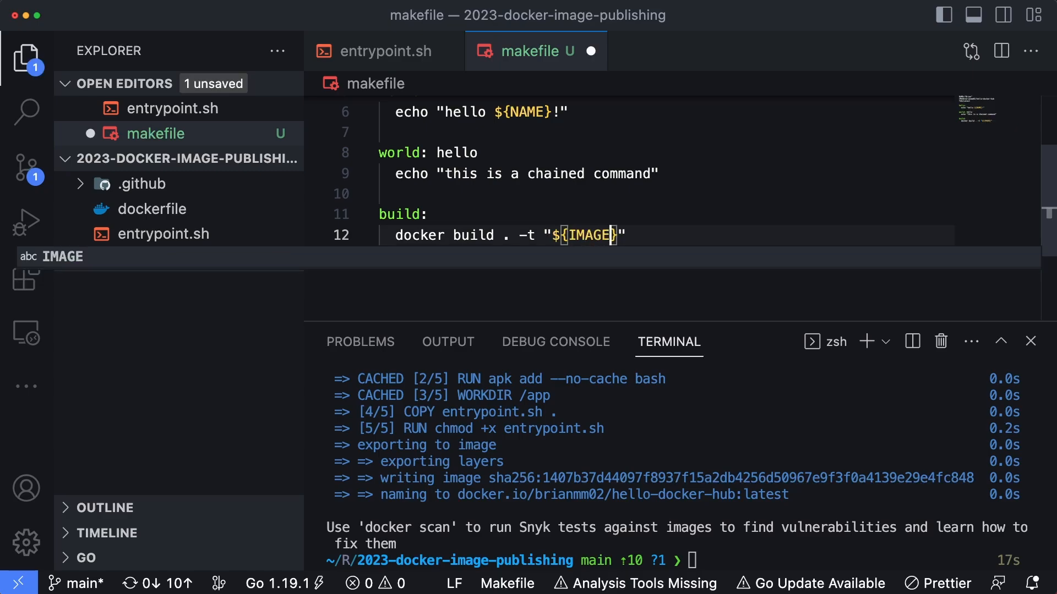
{"action": "type", "text": ":${}"}
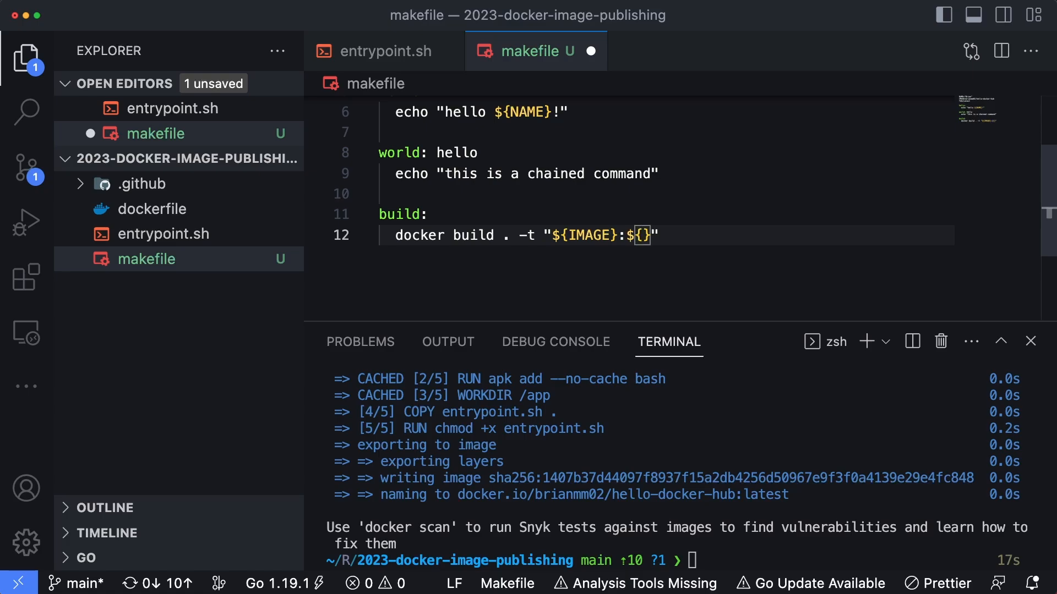
{"action": "type", "text": "TAG"}
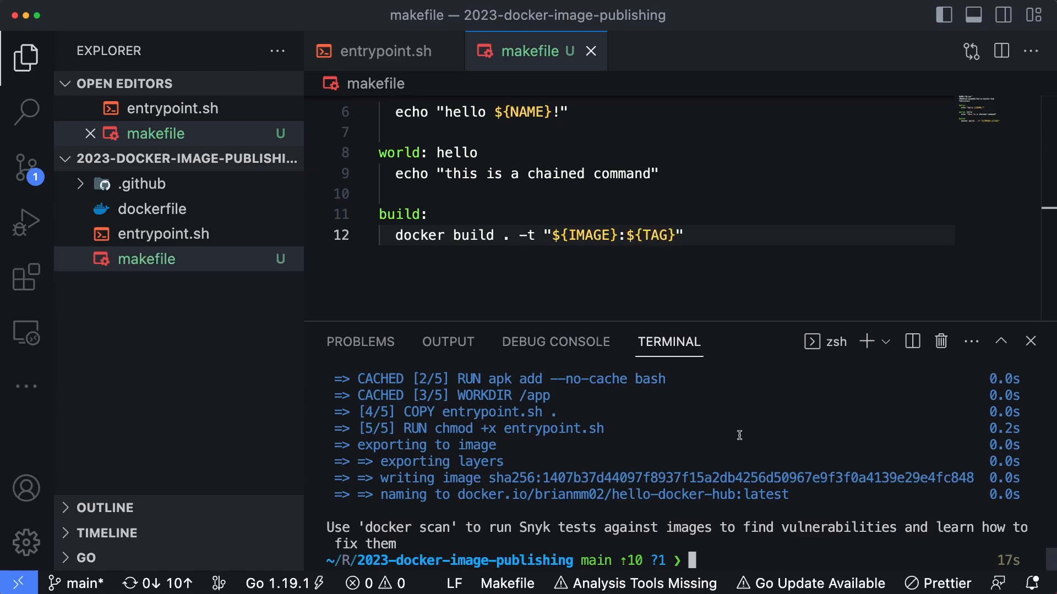
{"action": "type", "text": "make buid"}
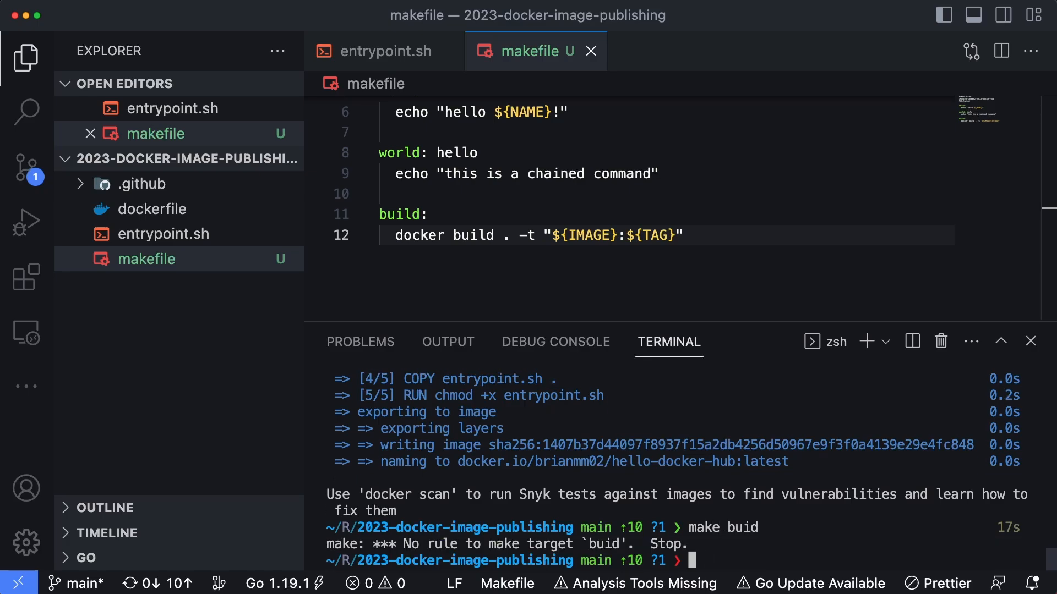
{"action": "type", "text": "make build"}
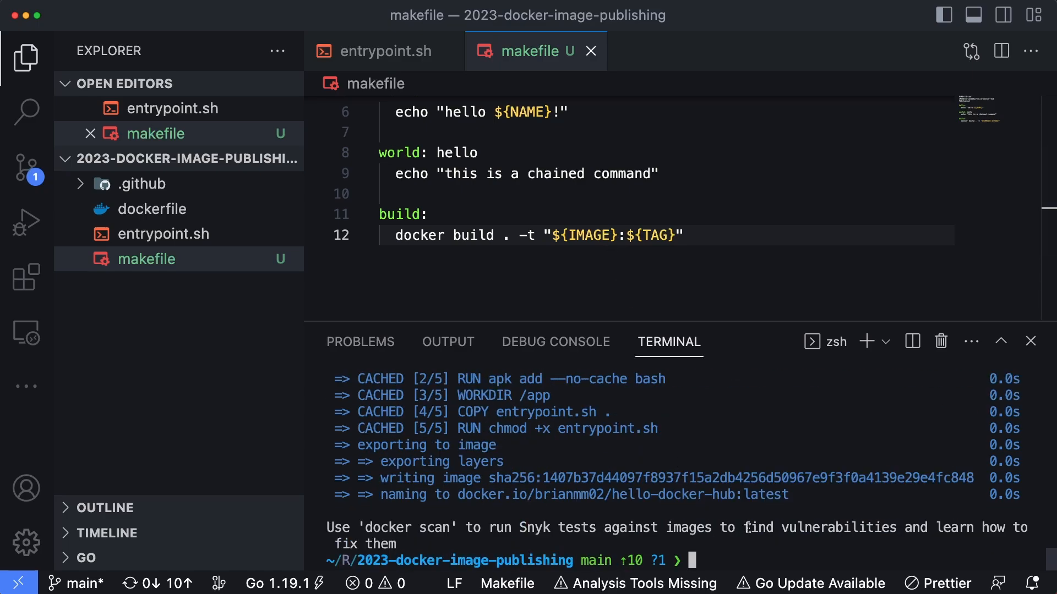
{"action": "mouse_move", "coordinate": [744, 503]}
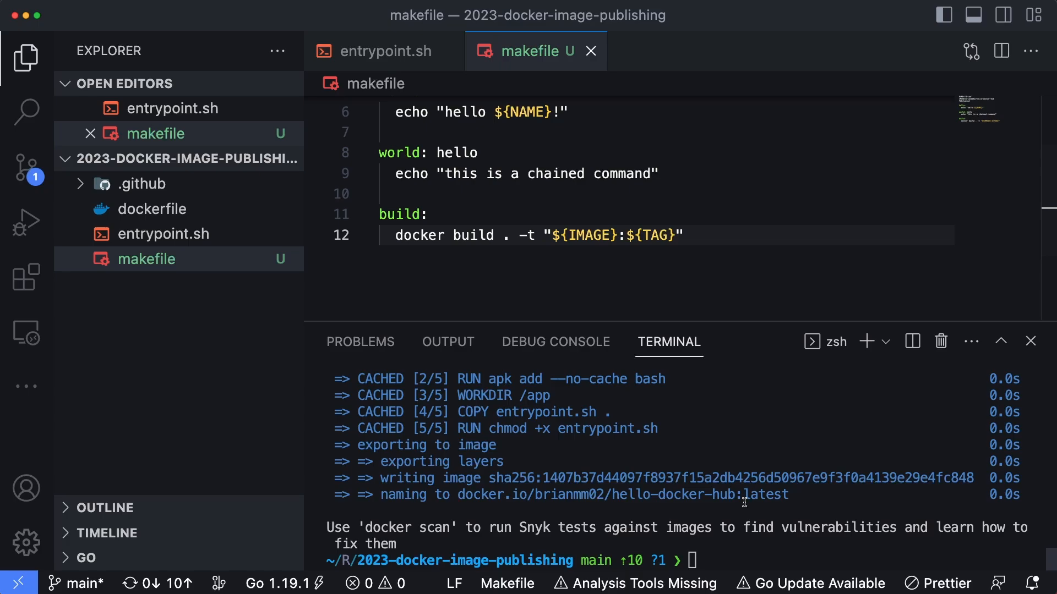
- Add a publish: build target with docker push "${IMAGE}:${TAG}" and run make publish
{"action": "type", "text": "publish:"}
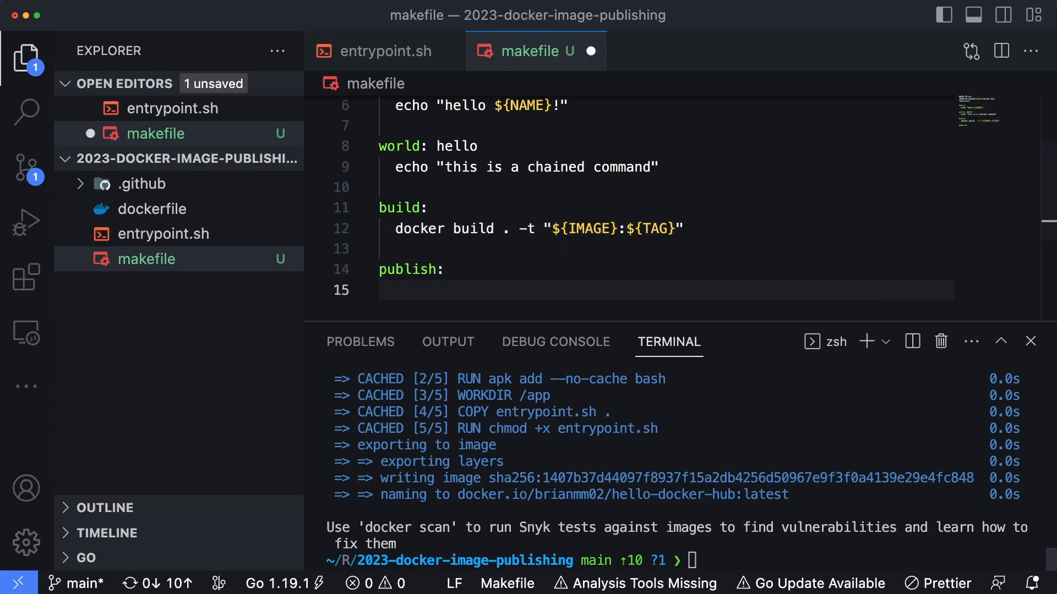
{"action": "type", "text": "docek"}
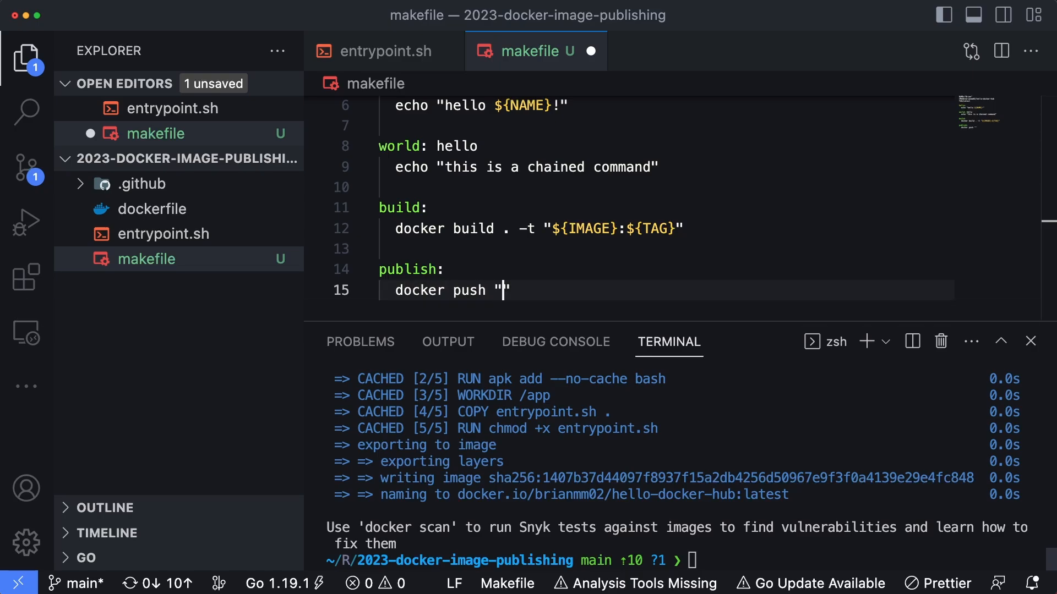
{"action": "type", "text": "${IMAGE}"}
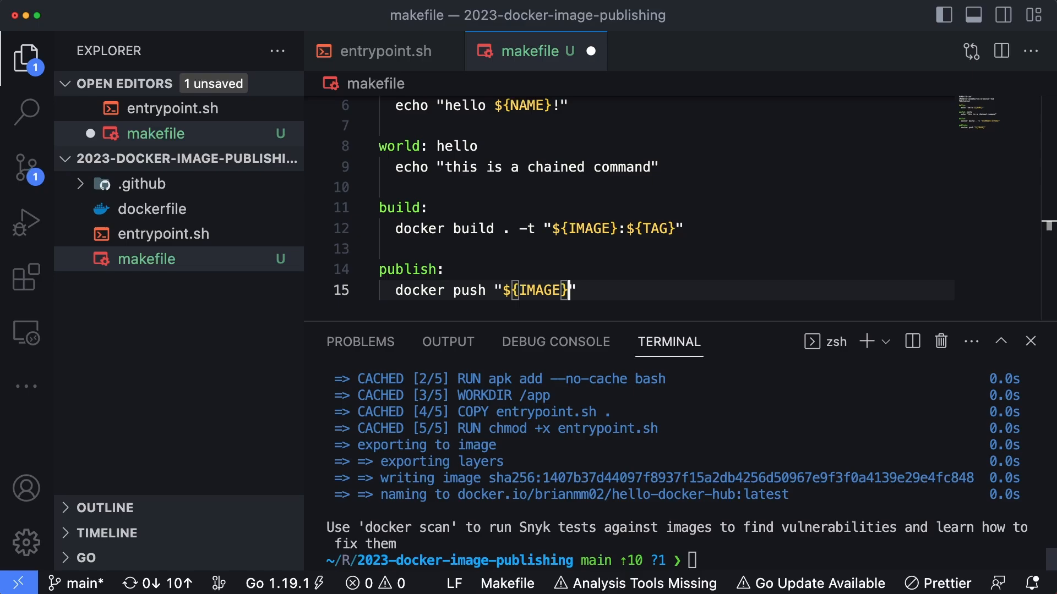
{"action": "type", "text": ":${TAG}"}
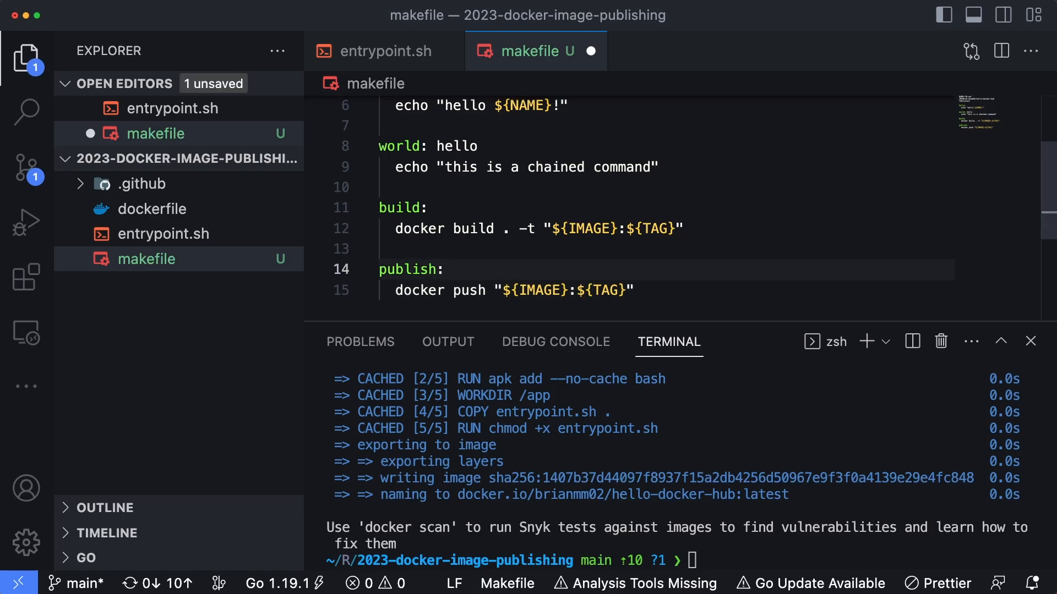
{"action": "type", "text": "build"}
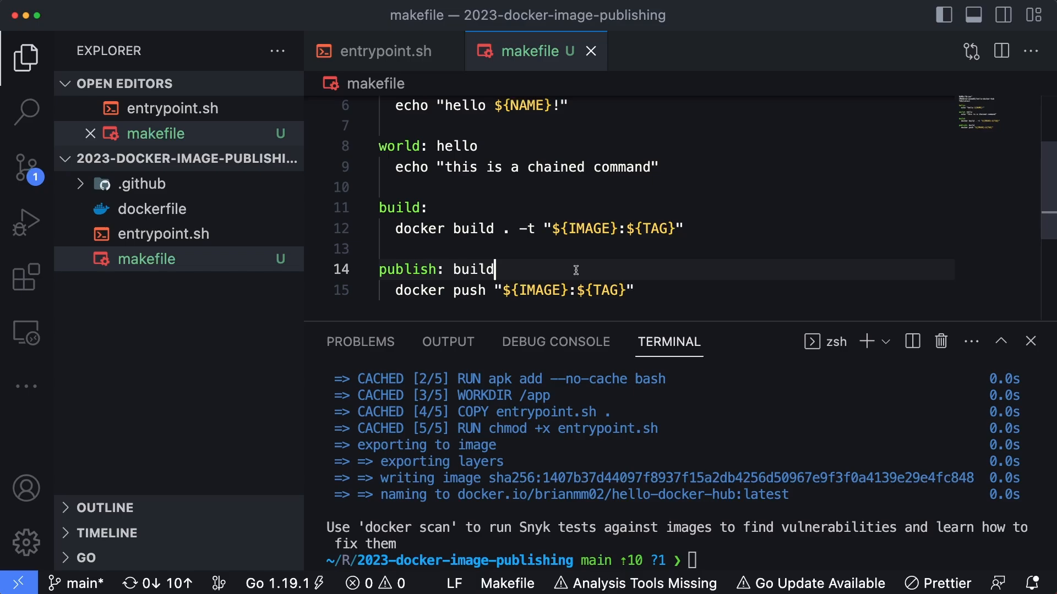
{"action": "type", "text": "make"}
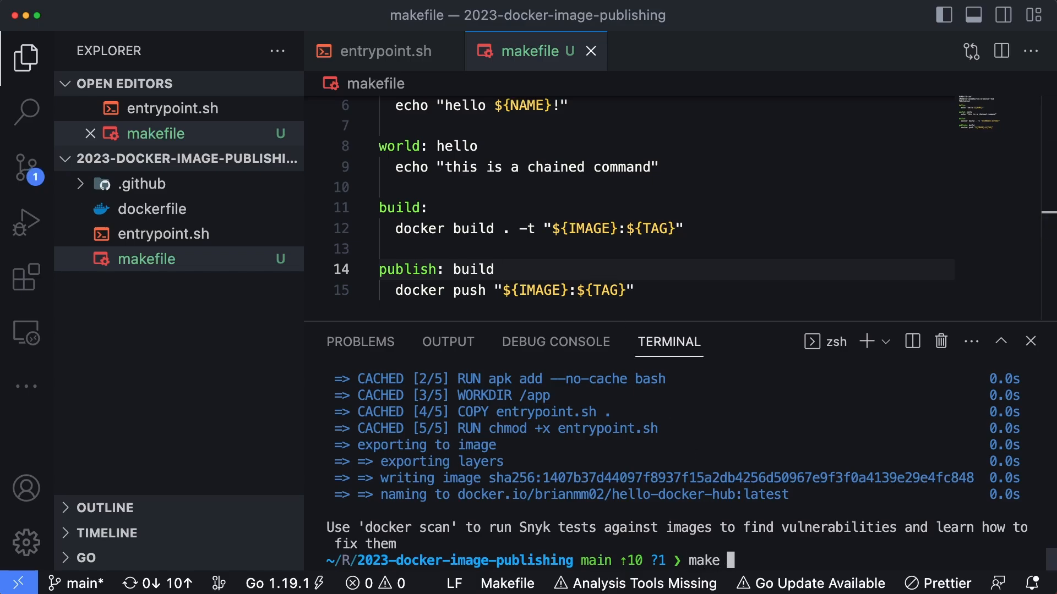
{"action": "type", "text": "publish"}
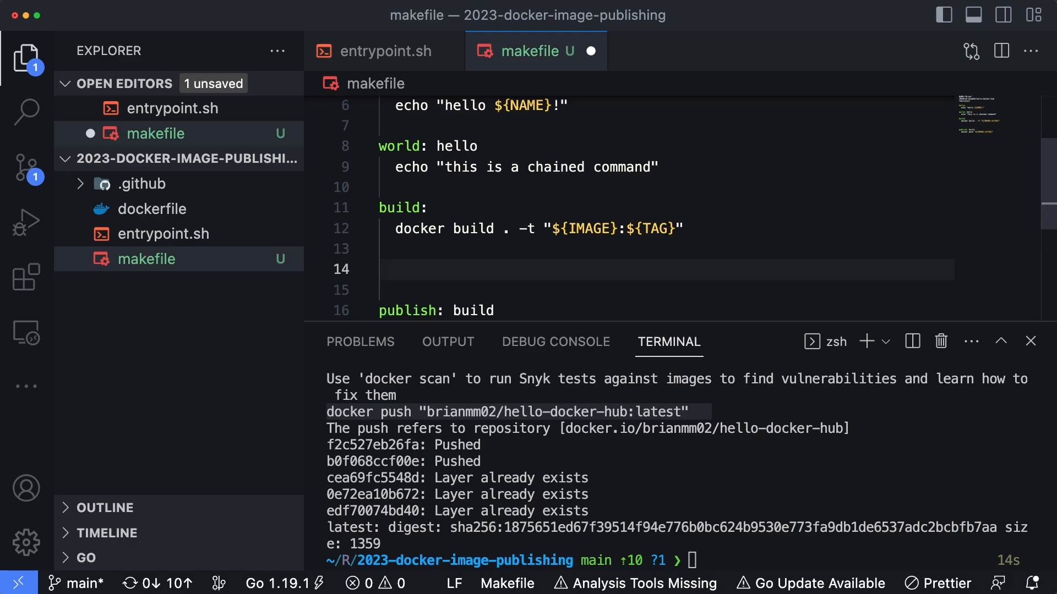
- Add a run: build target with docker run "${IMAGE}:${TAG}", run it, and open entrypoint.sh
{"action": "type", "text": "run: build"}
{"action": "left_click", "coordinate": [666, 290]}
{"action": "type", "text": "docker "}
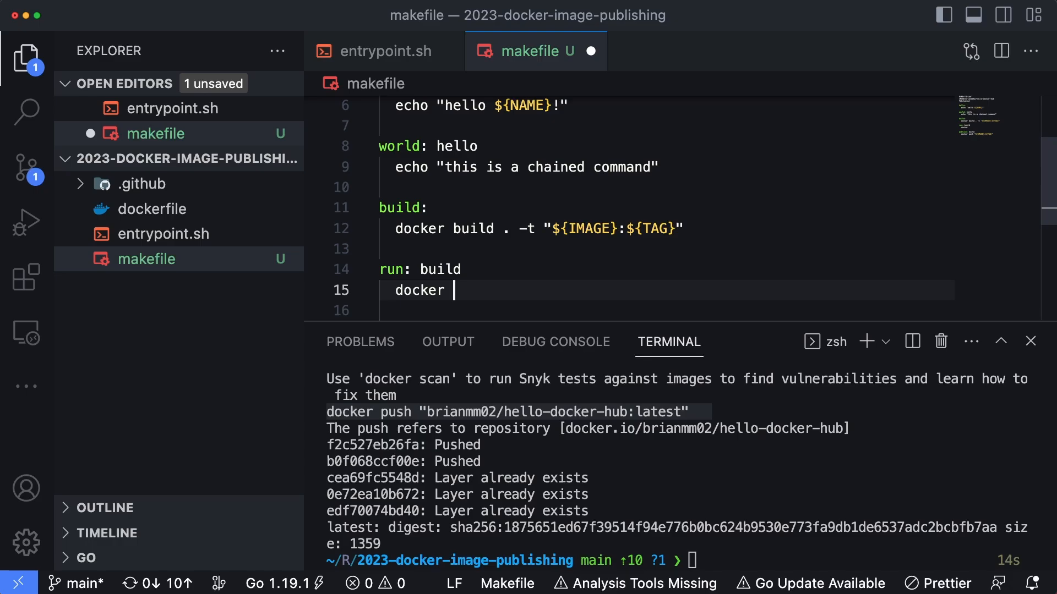
{"action": "type", "text": "run \"${IMAGE}:{"}
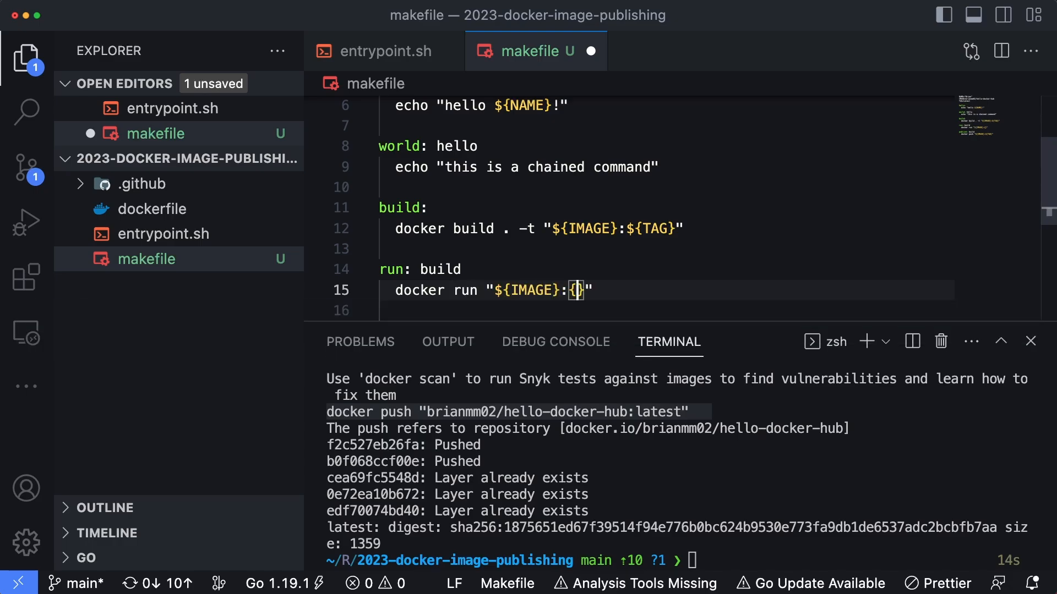
{"action": "key", "text": "Backspace"}
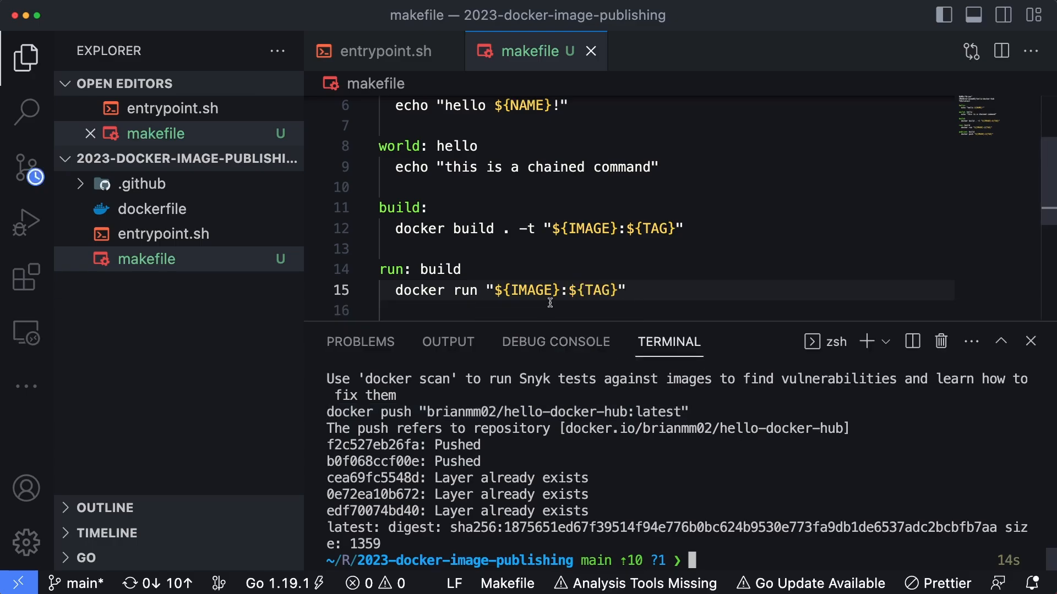
{"action": "type", "text": "maker"}
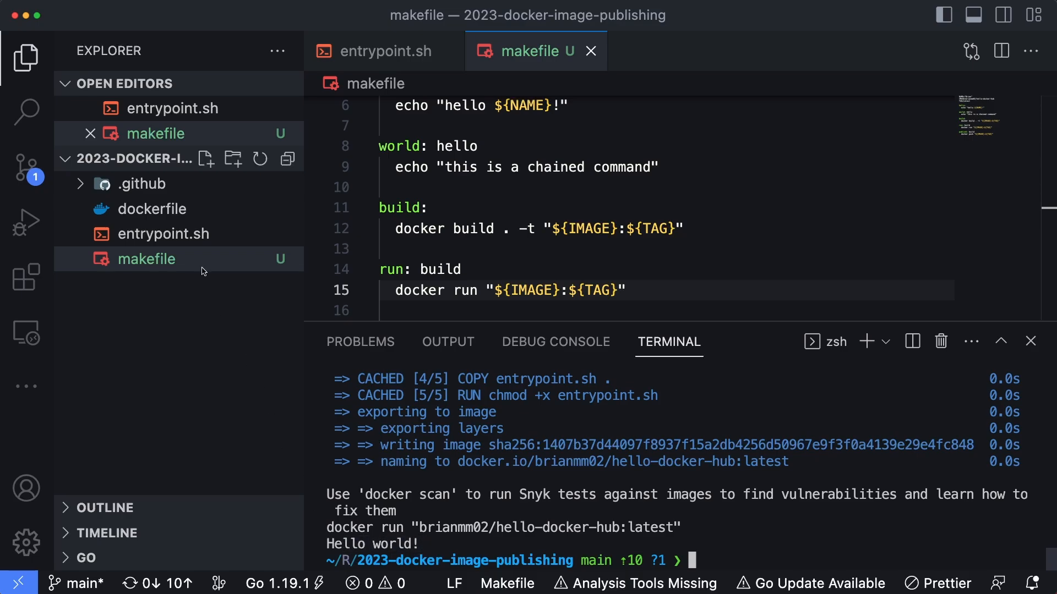
{"action": "left_click", "coordinate": [383, 51]}
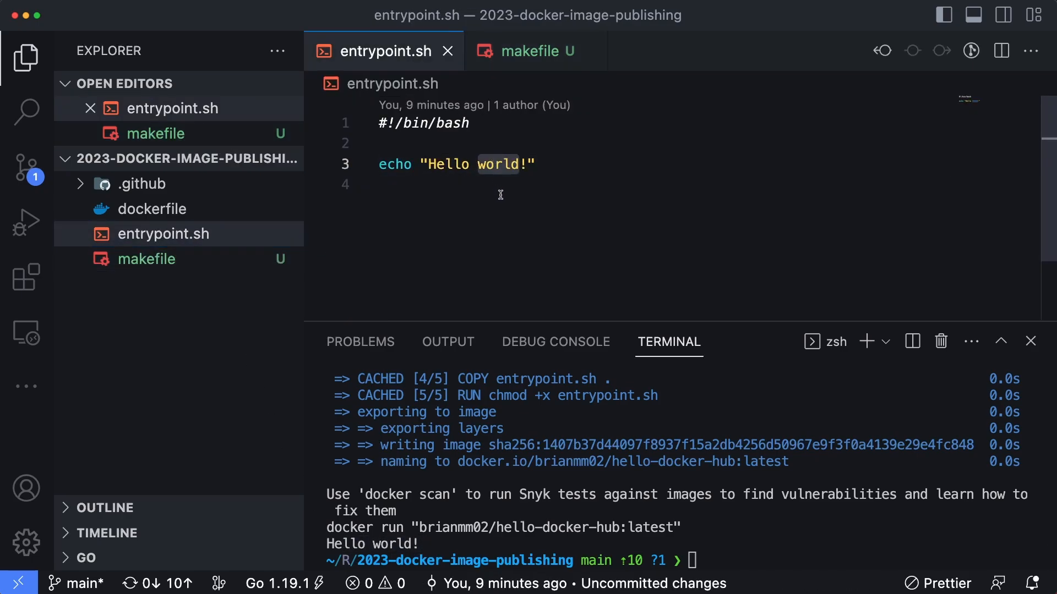